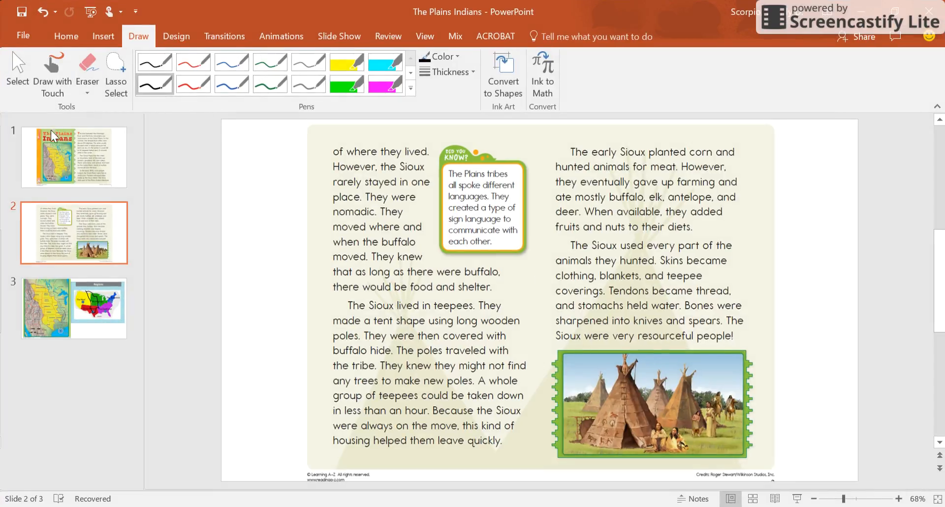
- Show slide 1, the title page with the Great Plains map
{"action": "left_click", "coordinate": [74, 157]}
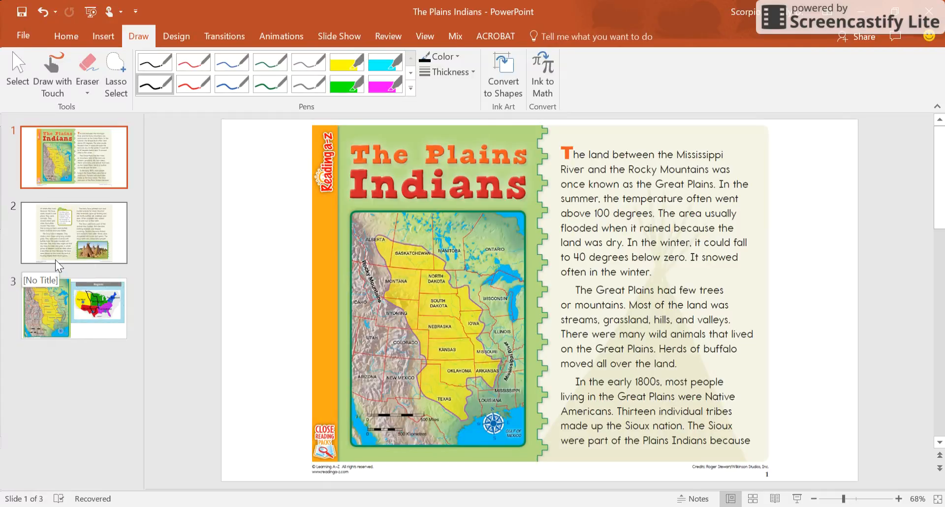
{"action": "mouse_move", "coordinate": [67, 246]}
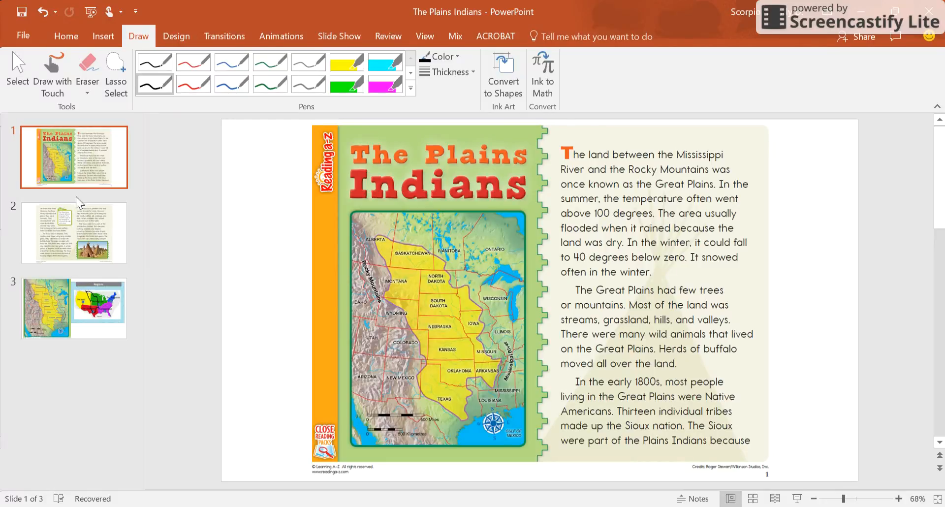
{"action": "mouse_move", "coordinate": [544, 274]}
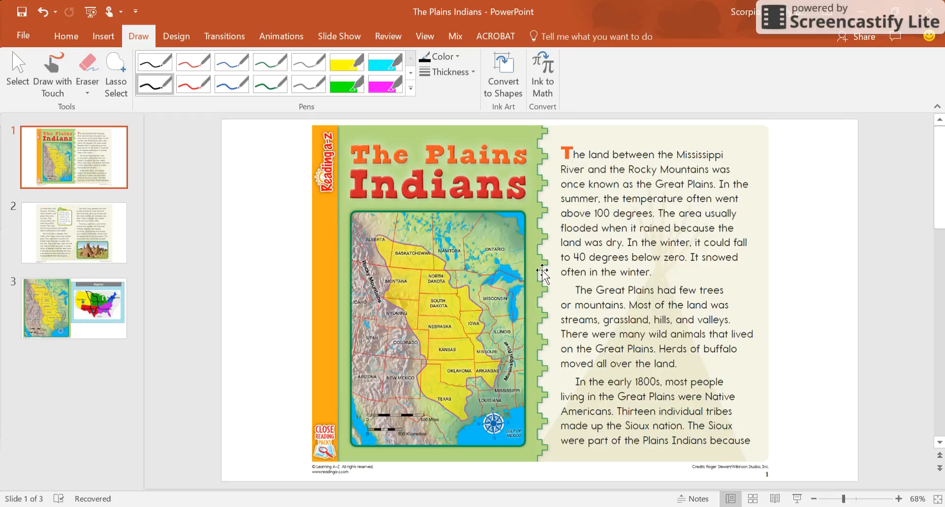
{"action": "mouse_move", "coordinate": [70, 167]}
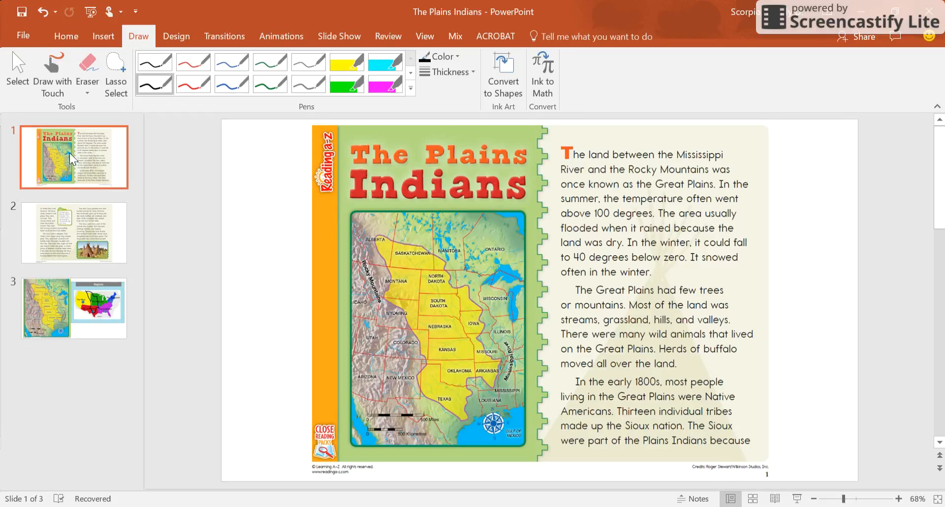
{"action": "mouse_move", "coordinate": [342, 269]}
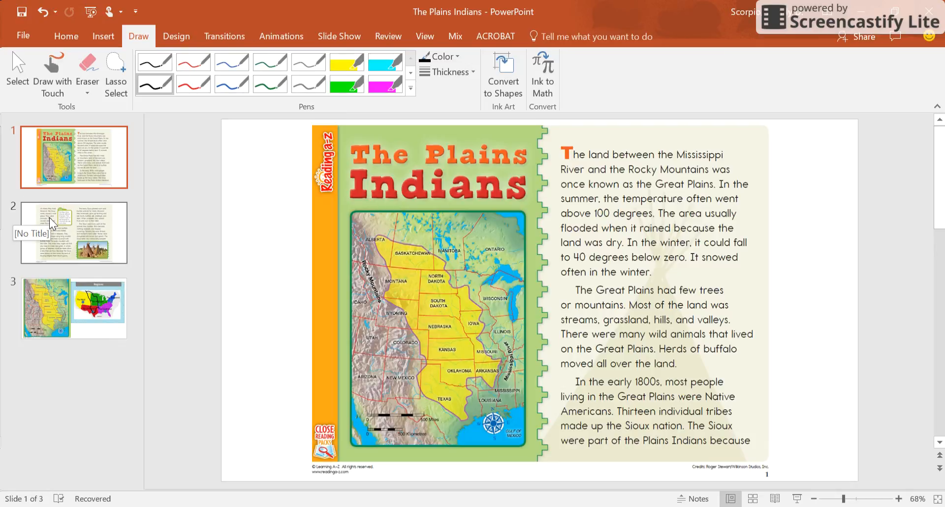
- Flip between the teepee slide and the title slide twice, ending on the title slide
{"action": "left_click", "coordinate": [73, 233]}
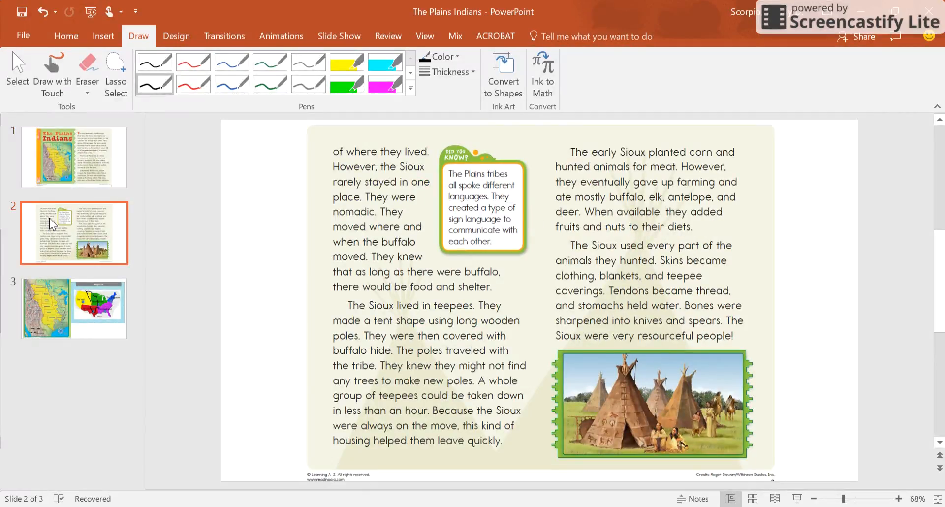
{"action": "left_click", "coordinate": [71, 158]}
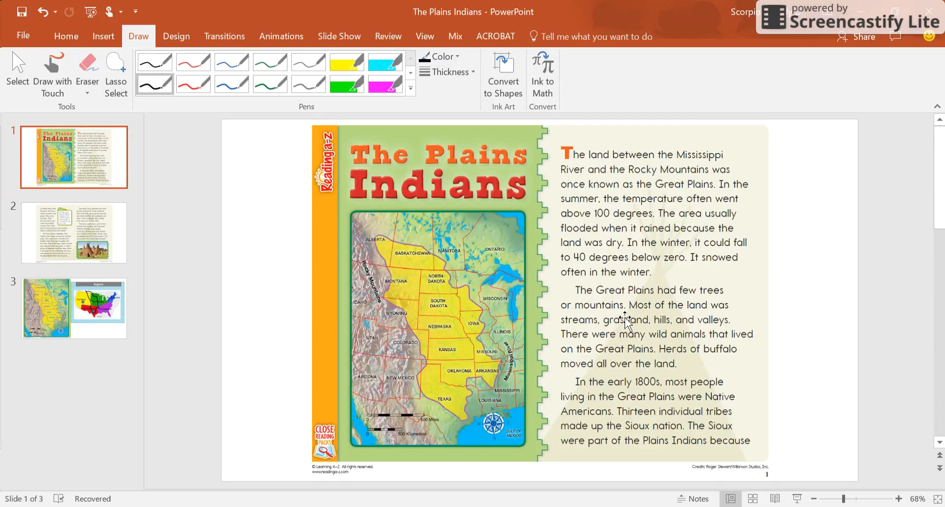
{"action": "mouse_move", "coordinate": [631, 420]}
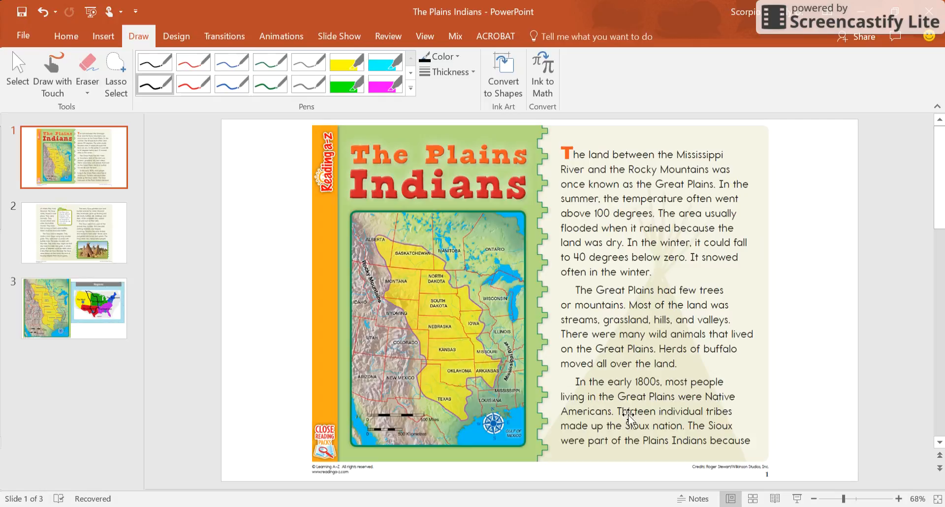
{"action": "mouse_move", "coordinate": [618, 422]}
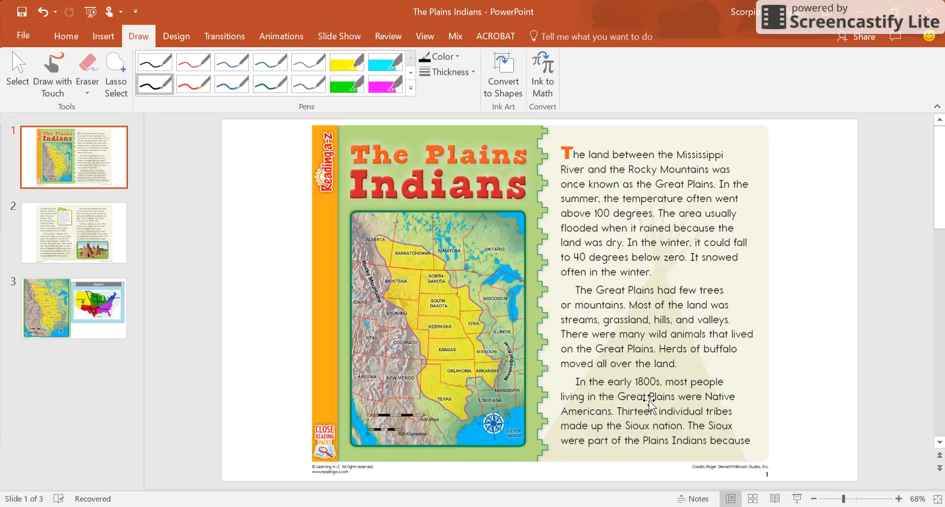
{"action": "mouse_move", "coordinate": [652, 425]}
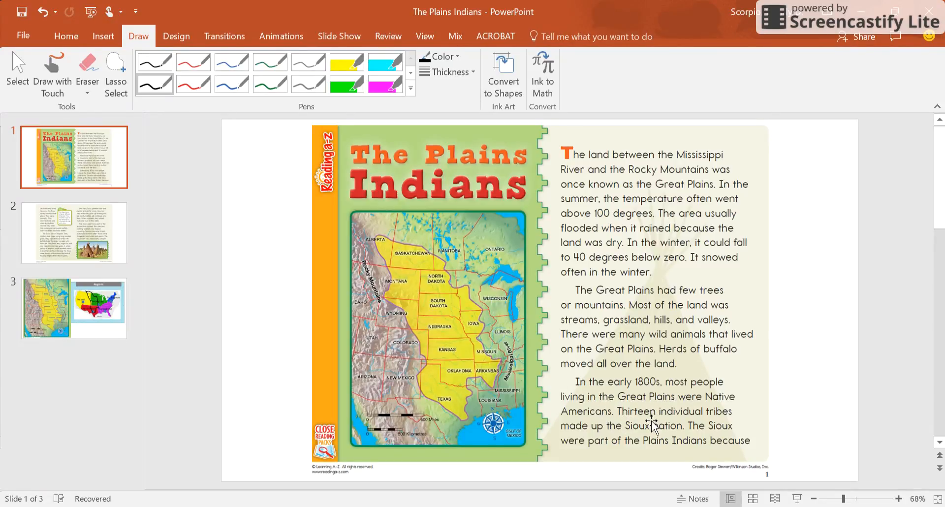
{"action": "mouse_move", "coordinate": [598, 430]}
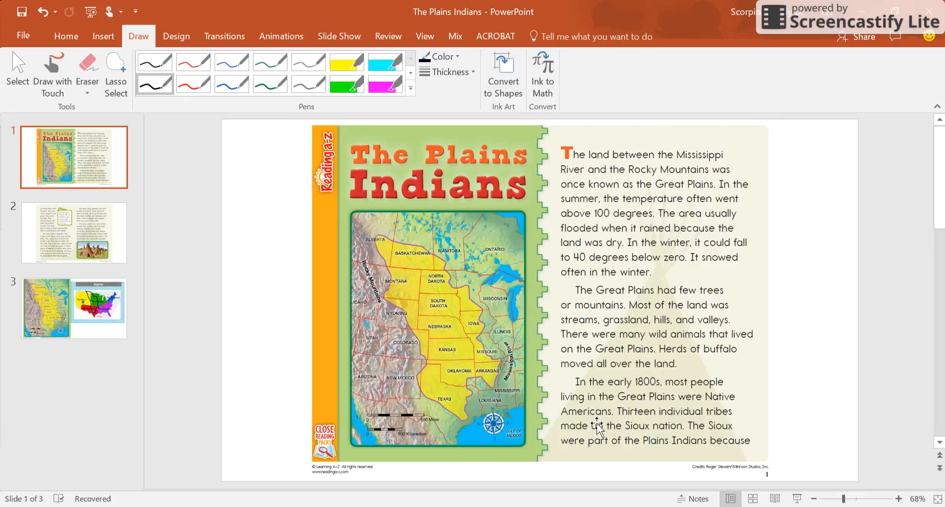
{"action": "mouse_move", "coordinate": [574, 448]}
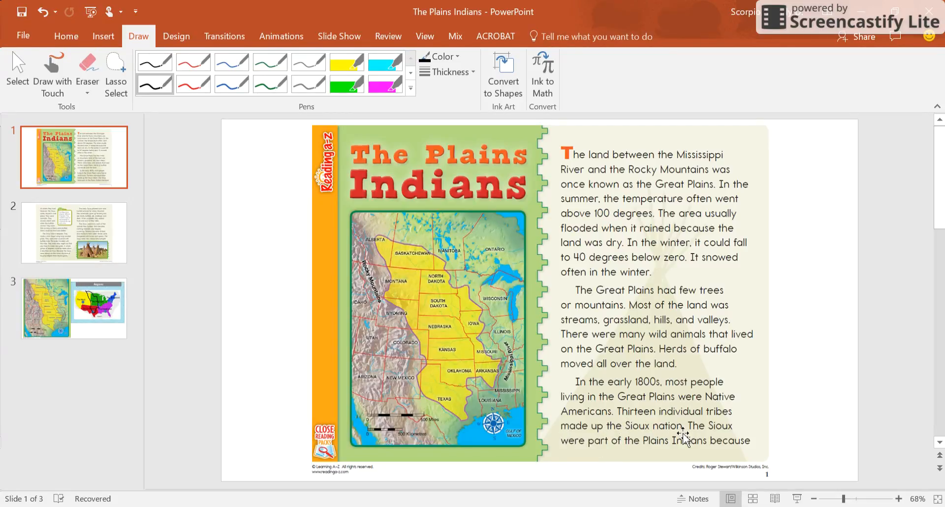
{"action": "mouse_move", "coordinate": [656, 456]}
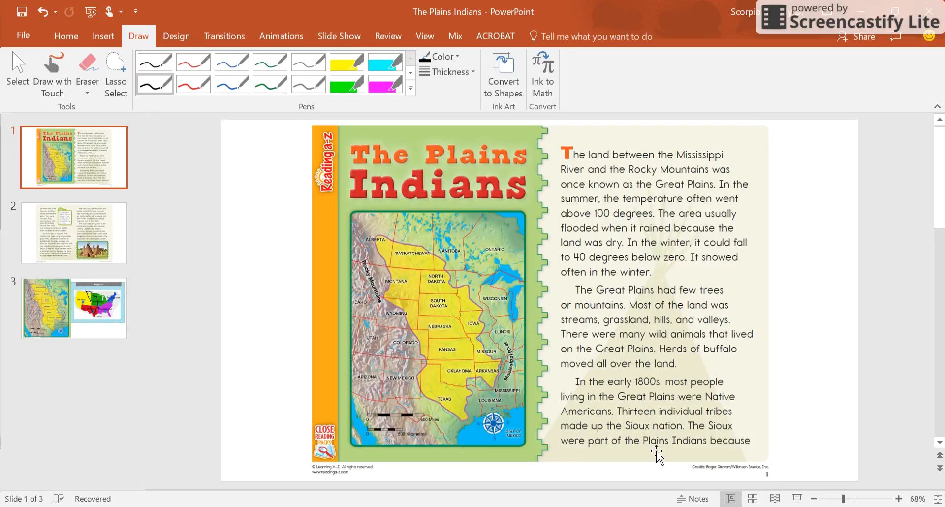
{"action": "mouse_move", "coordinate": [79, 244]}
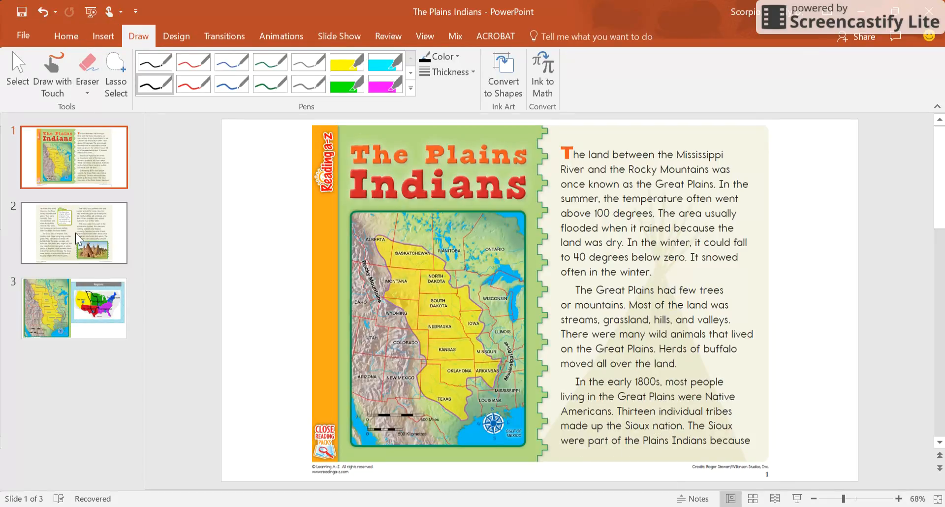
{"action": "left_click", "coordinate": [74, 234]}
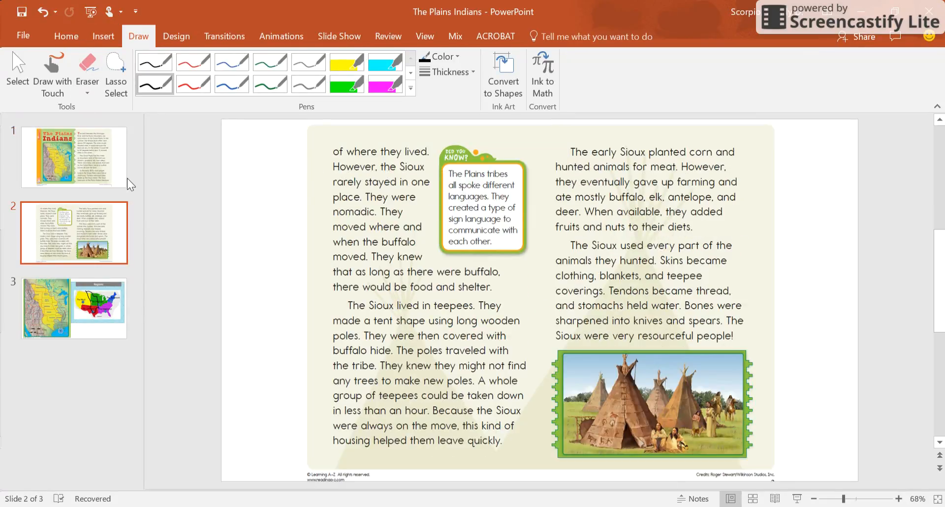
{"action": "left_click", "coordinate": [73, 158]}
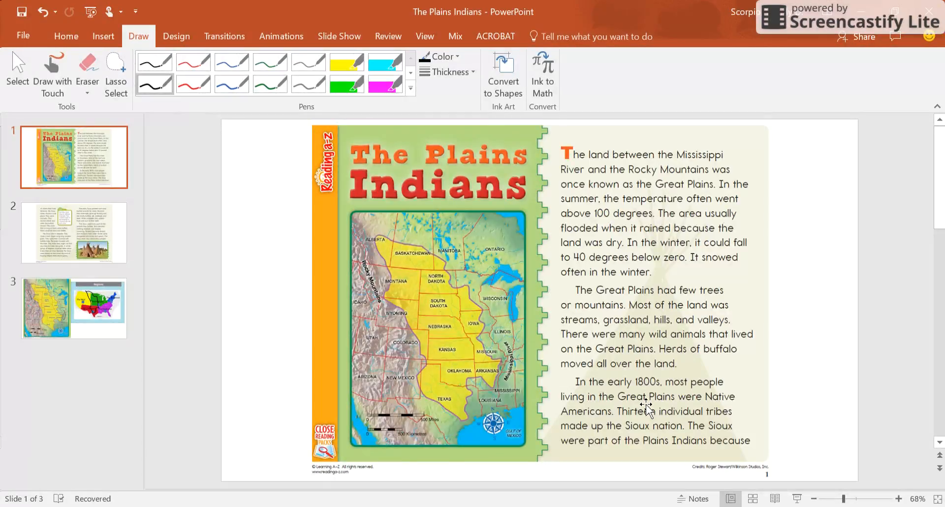
{"action": "mouse_move", "coordinate": [697, 418]}
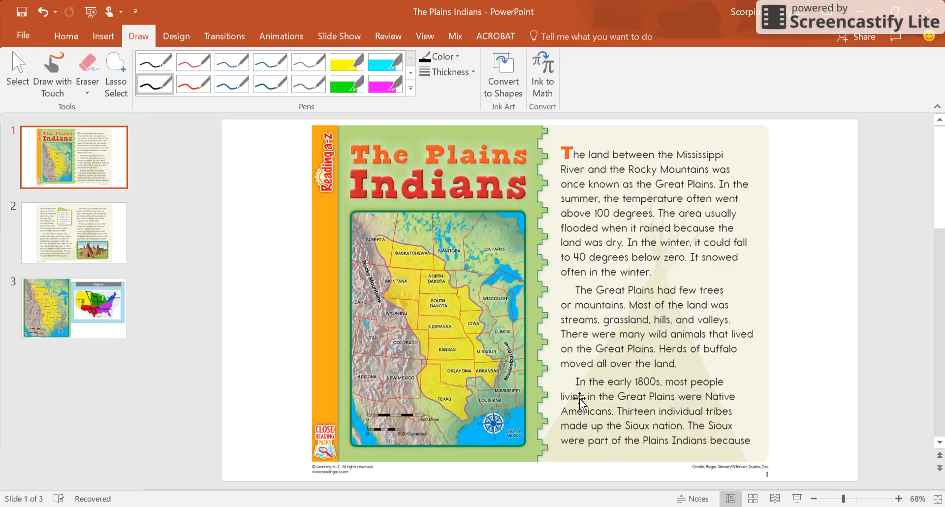
{"action": "mouse_move", "coordinate": [664, 404]}
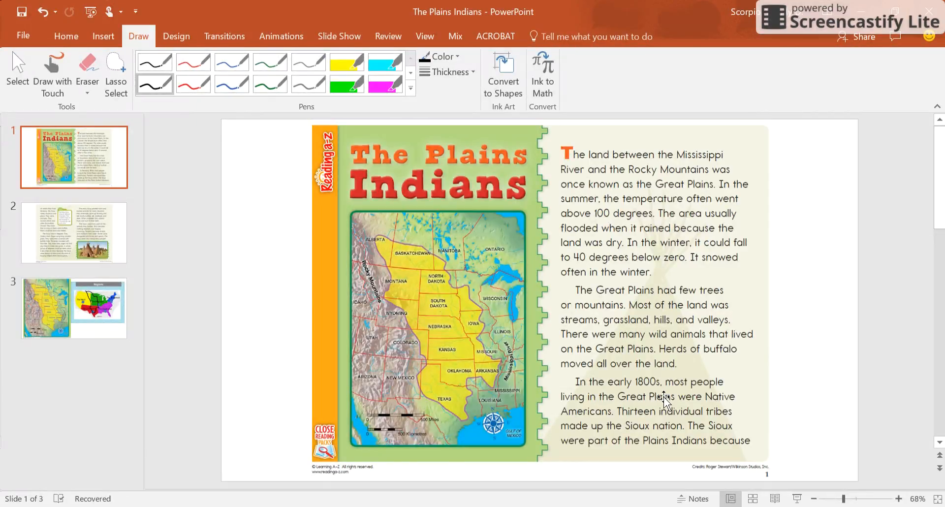
{"action": "mouse_move", "coordinate": [672, 411]}
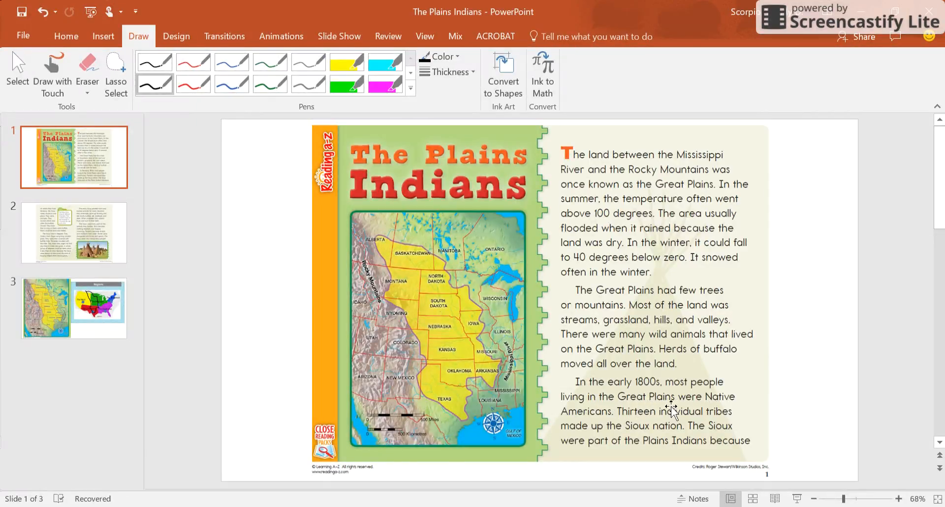
{"action": "mouse_move", "coordinate": [627, 419]}
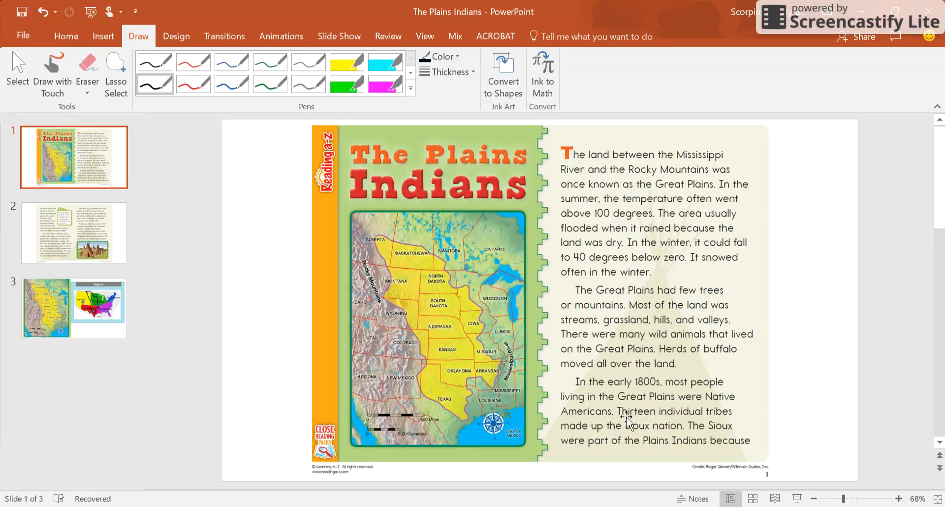
{"action": "mouse_move", "coordinate": [600, 430]}
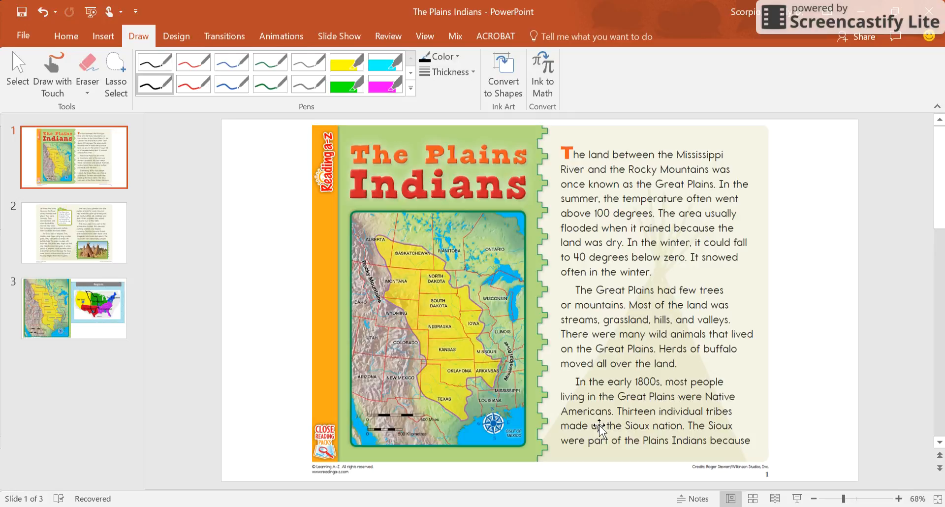
{"action": "mouse_move", "coordinate": [635, 451]}
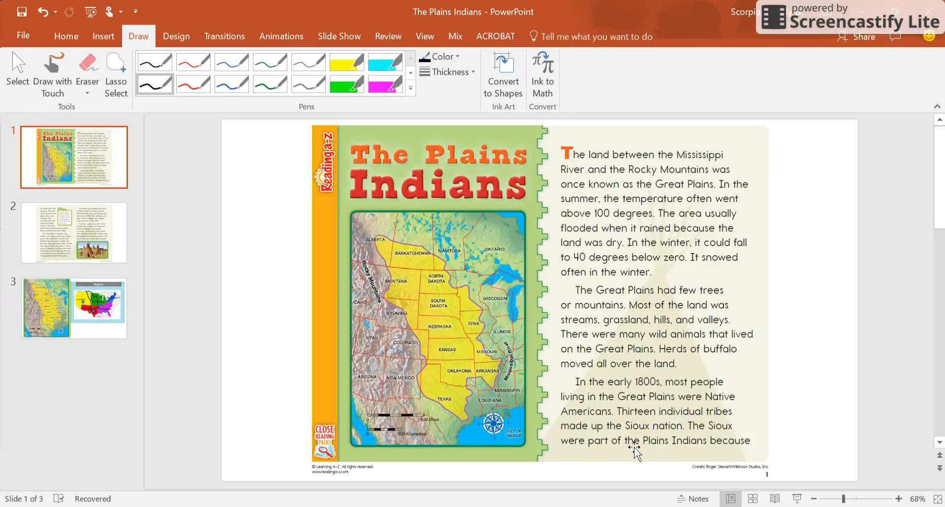
{"action": "mouse_move", "coordinate": [682, 444]}
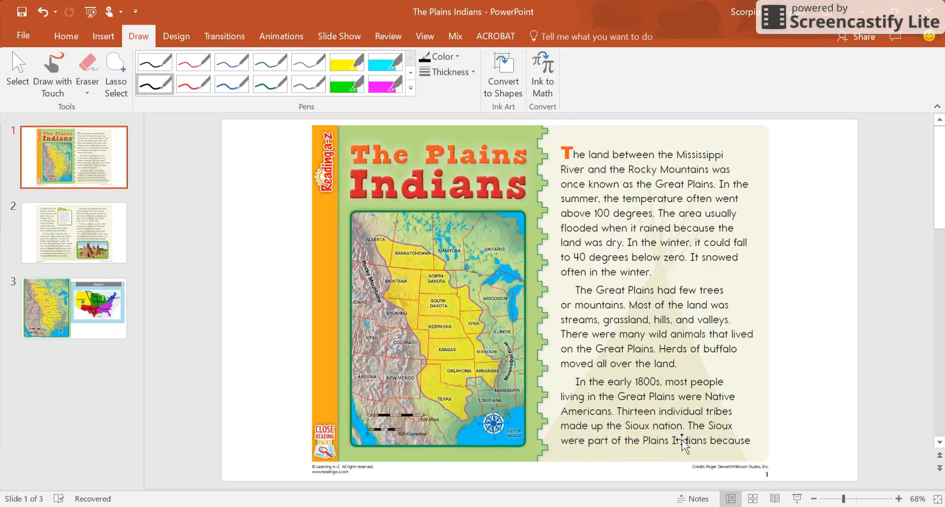
{"action": "mouse_move", "coordinate": [665, 431]}
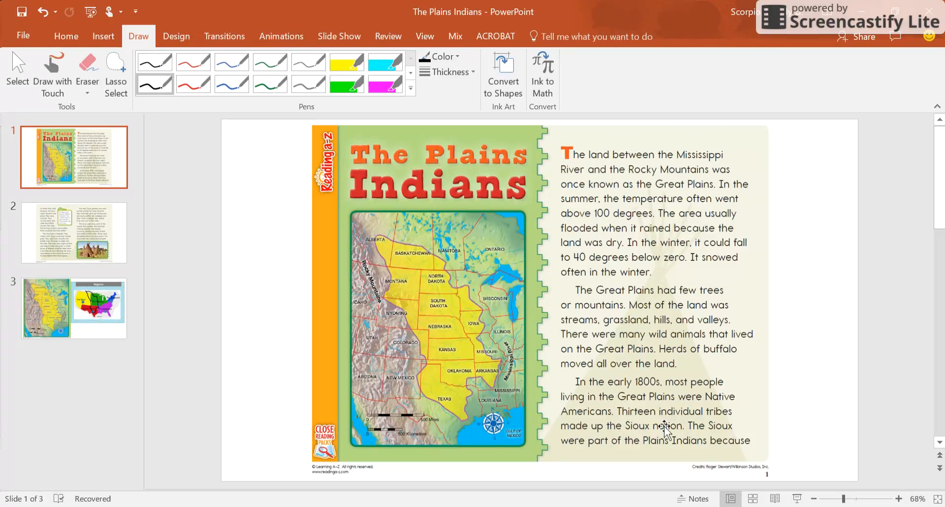
{"action": "mouse_move", "coordinate": [702, 443]}
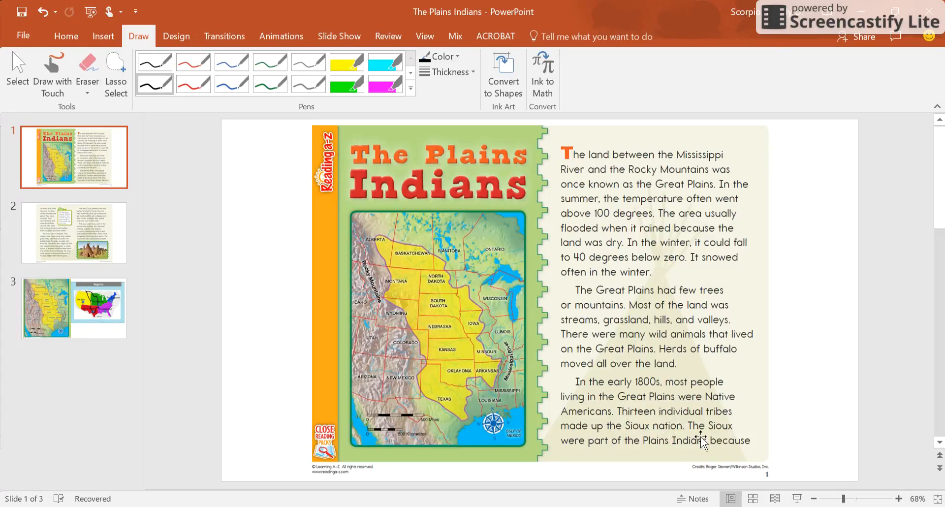
{"action": "mouse_move", "coordinate": [691, 430]}
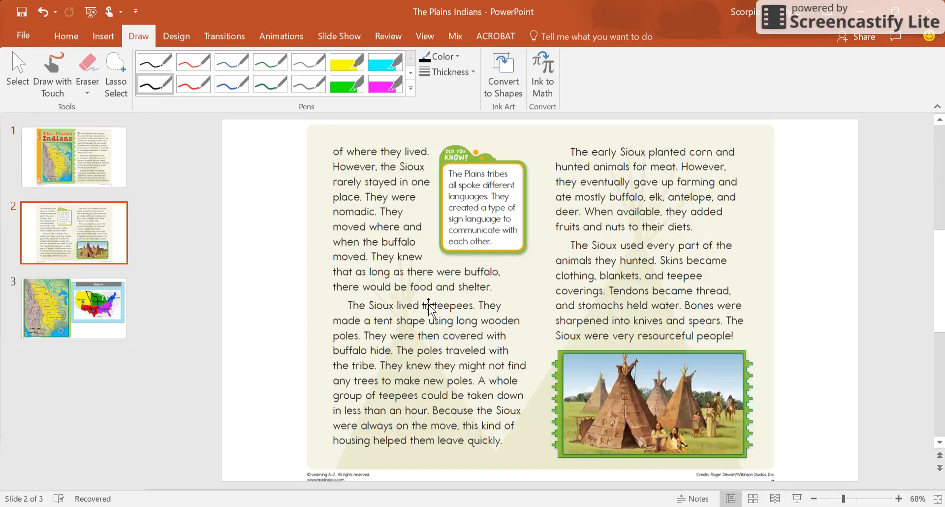
- Return to the title slide with the Great Plains map
{"action": "left_click", "coordinate": [73, 158]}
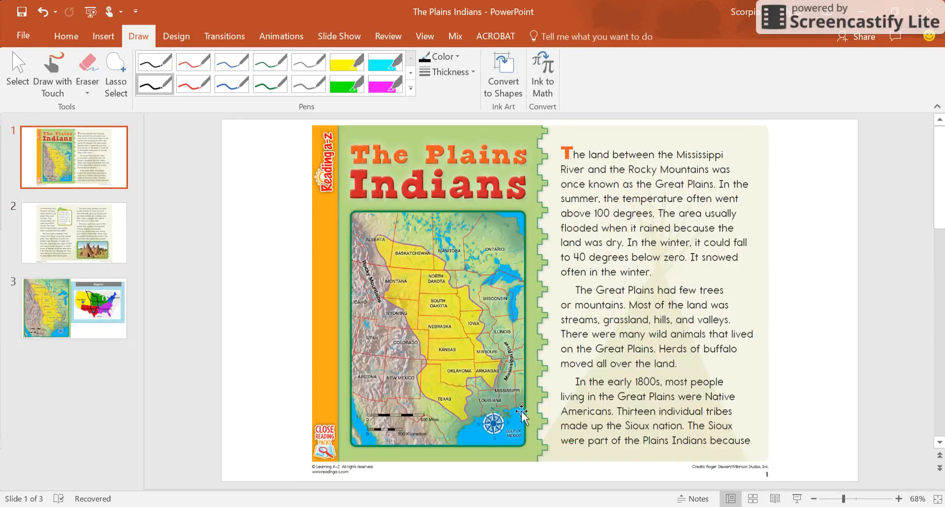
{"action": "mouse_move", "coordinate": [727, 426]}
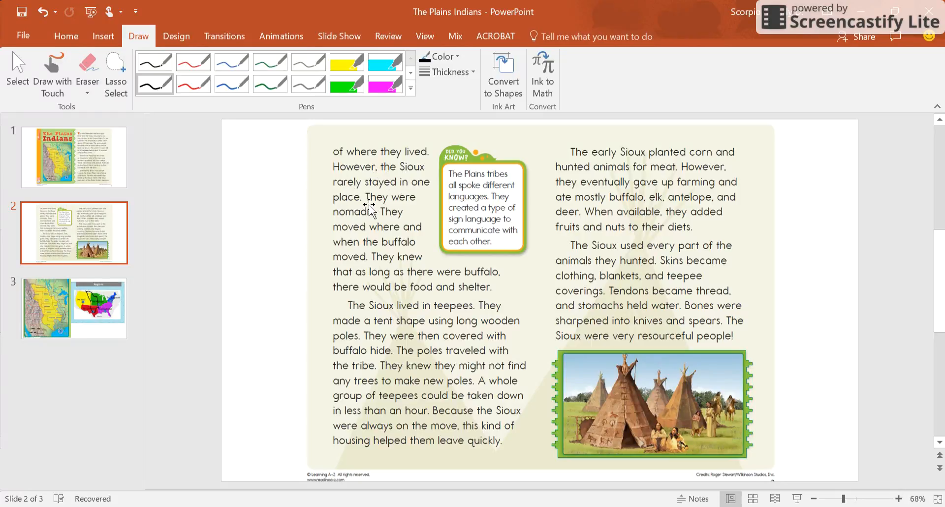
{"action": "mouse_move", "coordinate": [369, 208]}
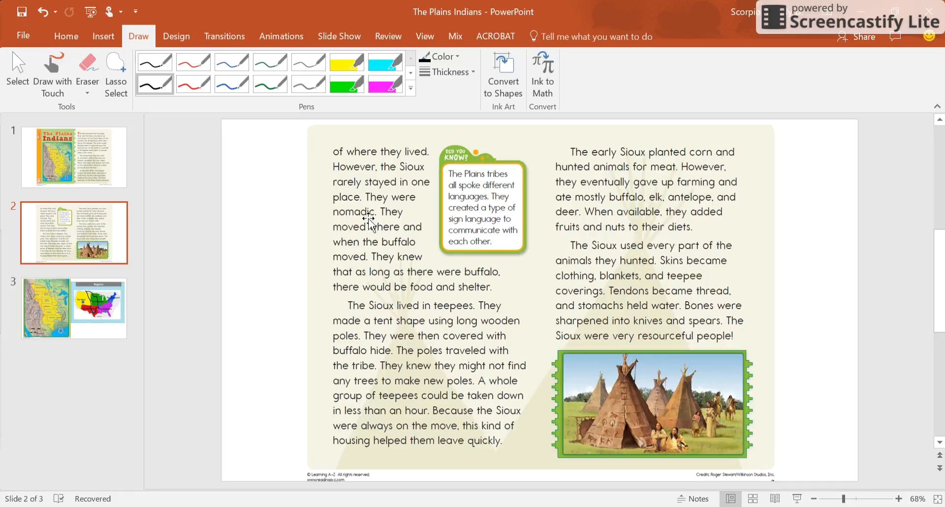
{"action": "mouse_move", "coordinate": [391, 219]}
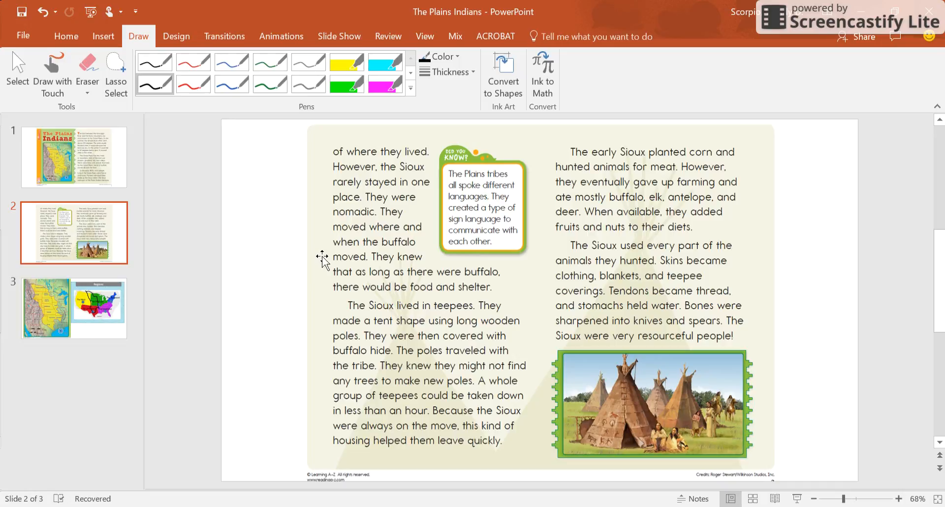
{"action": "mouse_move", "coordinate": [374, 235]}
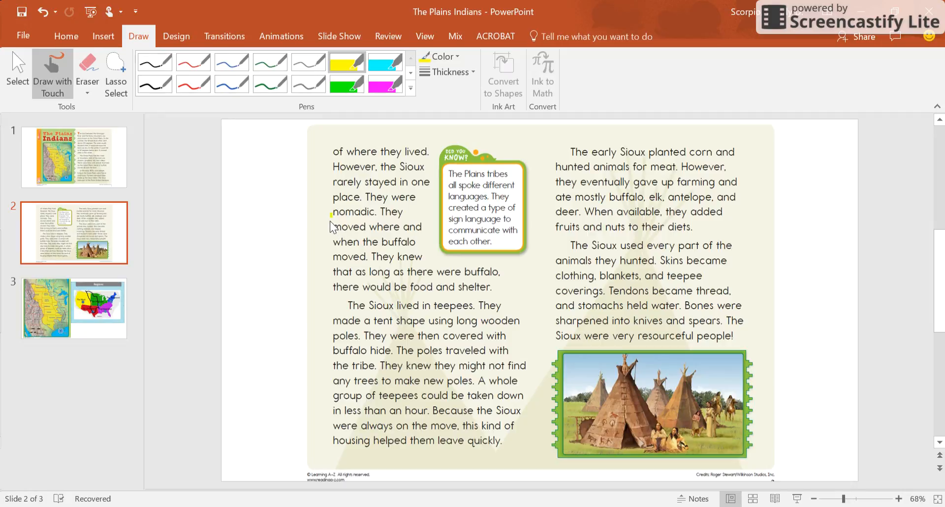
- Highlight the word 'nomadic' in yellow and pick the cyan highlighter
{"action": "left_click_drag", "start_coordinate": [334, 212], "coordinate": [371, 212]}
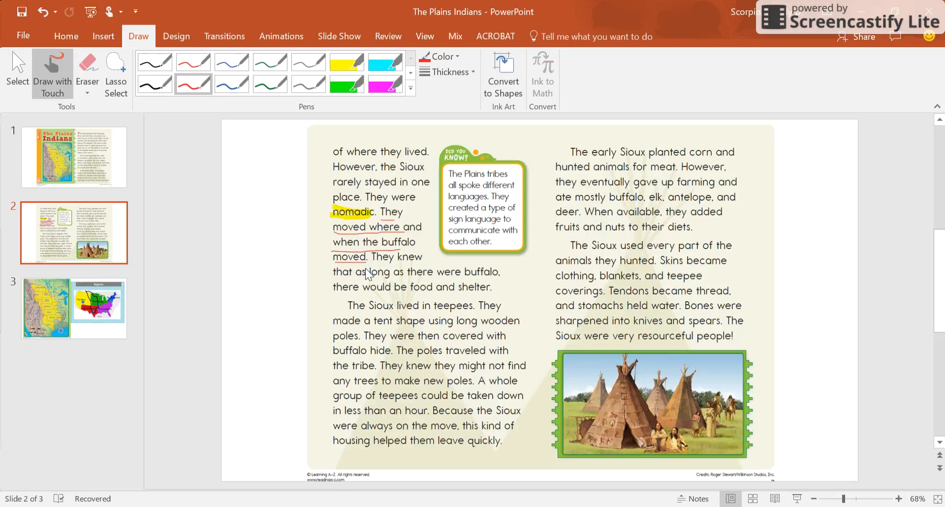
{"action": "mouse_move", "coordinate": [406, 263]}
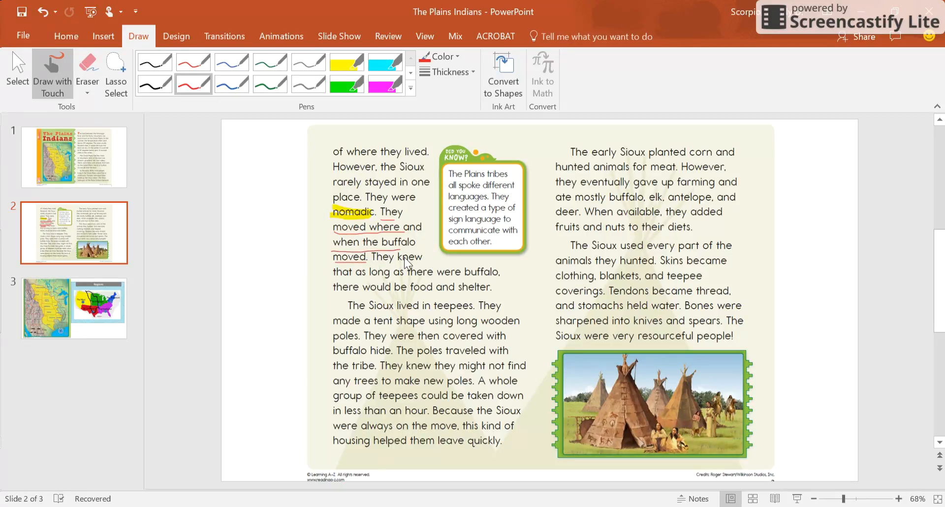
{"action": "left_click", "coordinate": [385, 61]}
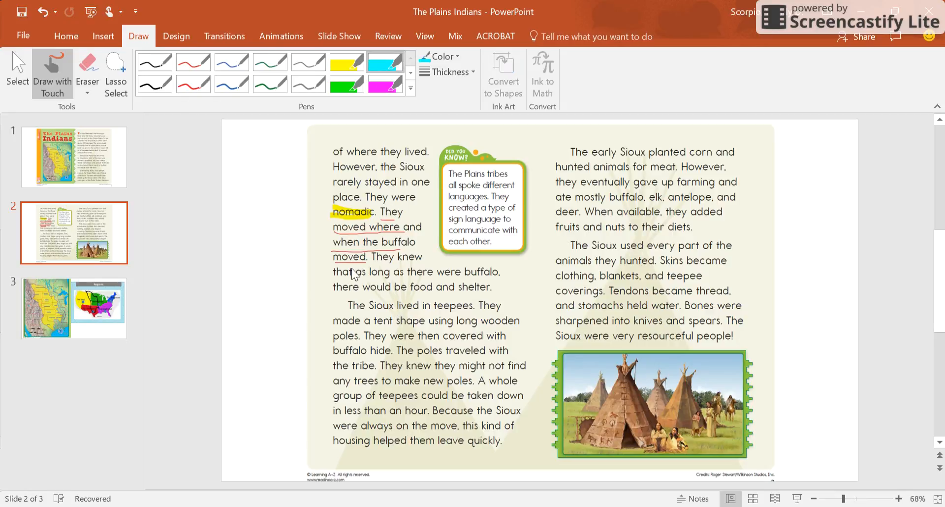
{"action": "mouse_move", "coordinate": [383, 266]}
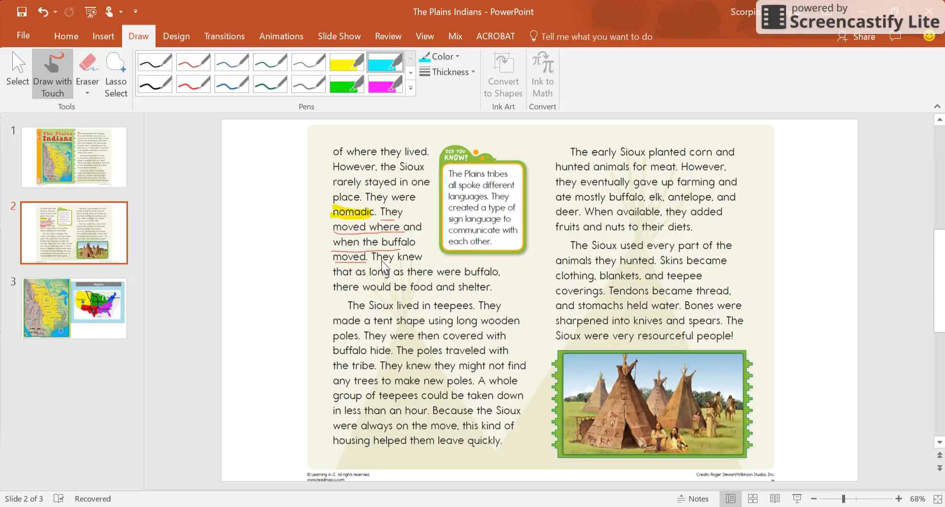
{"action": "mouse_move", "coordinate": [477, 289]}
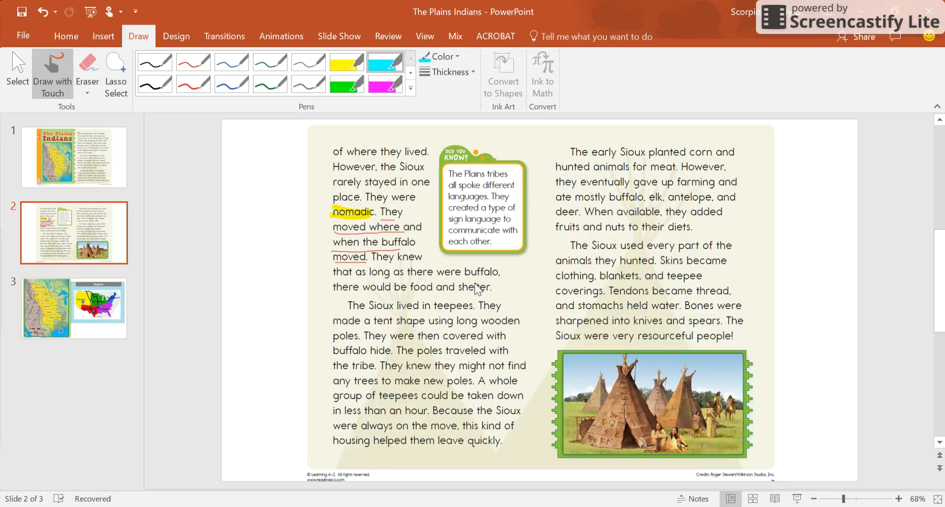
- Mark the sentence about buffalo providing food and shelter in cyan
{"action": "left_click_drag", "start_coordinate": [462, 287], "coordinate": [493, 287]}
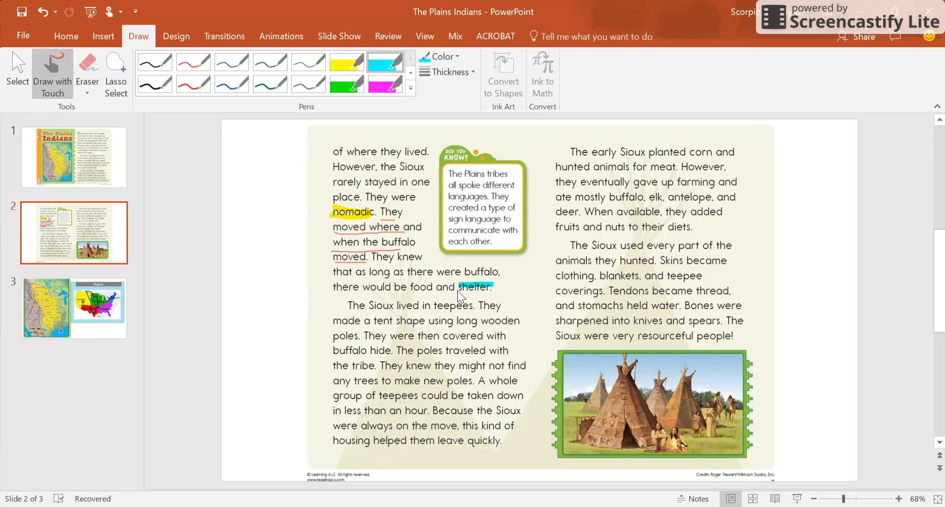
{"action": "left_click_drag", "start_coordinate": [494, 287], "coordinate": [334, 287]}
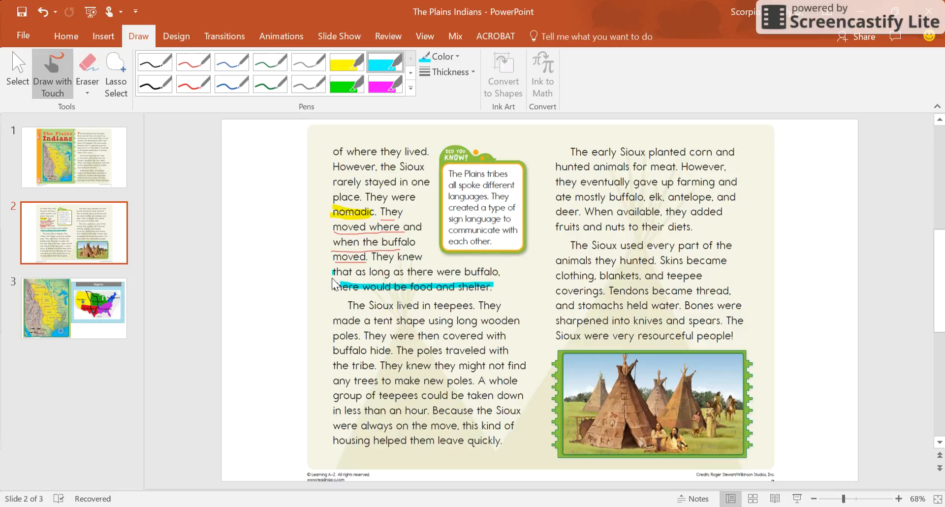
{"action": "left_click_drag", "start_coordinate": [334, 271], "coordinate": [497, 287]}
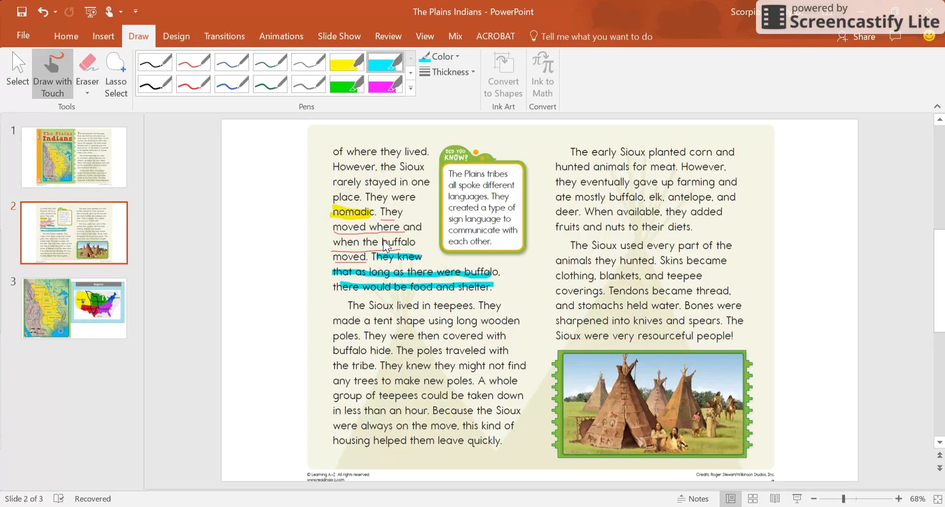
{"action": "mouse_move", "coordinate": [369, 253]}
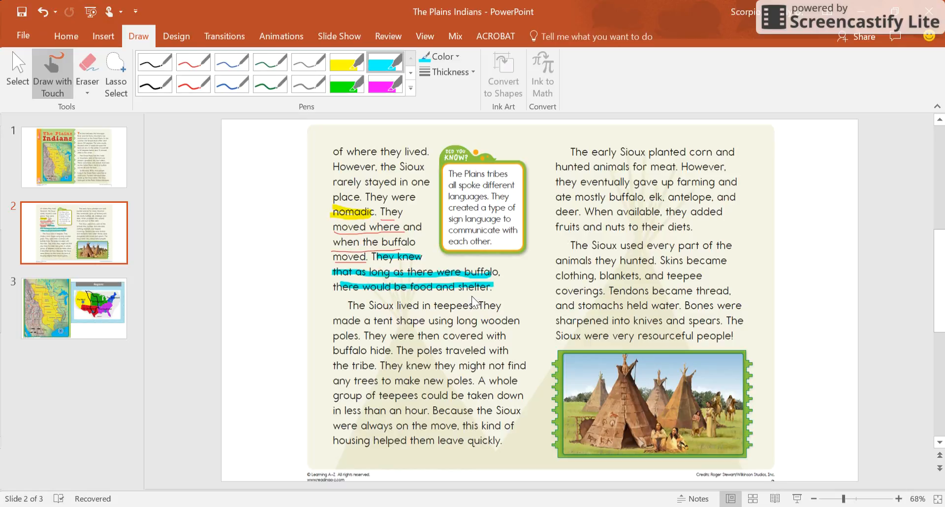
{"action": "mouse_move", "coordinate": [183, 204]}
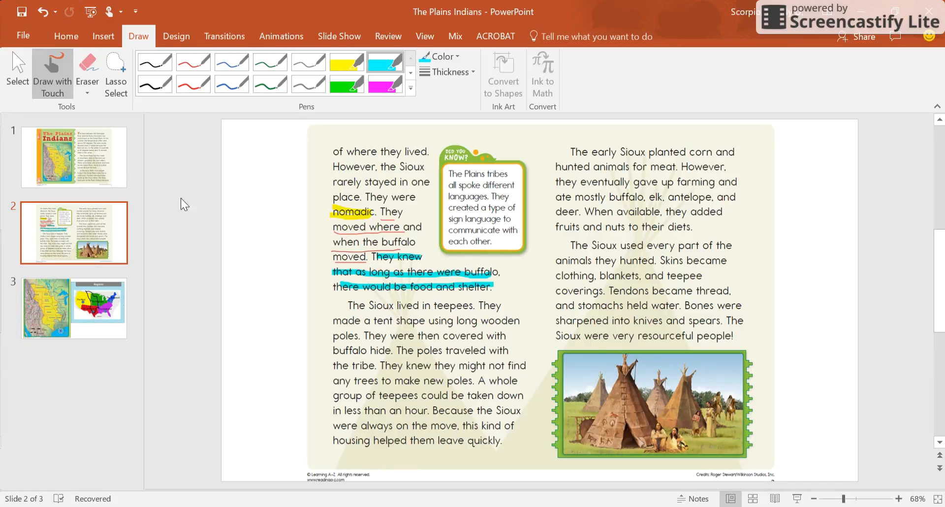
- Go back to slide 1 and highlight 'Sioux nation' in yellow
{"action": "left_click", "coordinate": [74, 158]}
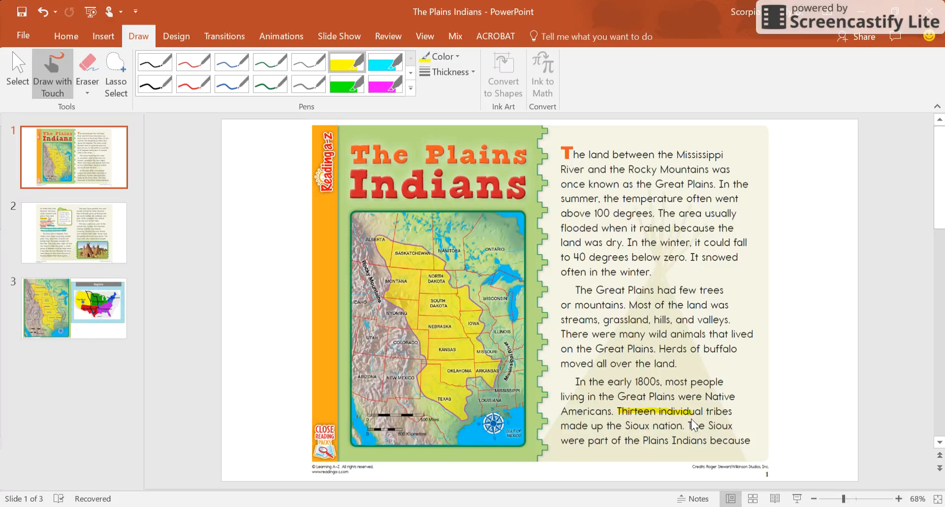
{"action": "left_click_drag", "start_coordinate": [624, 426], "coordinate": [679, 426]}
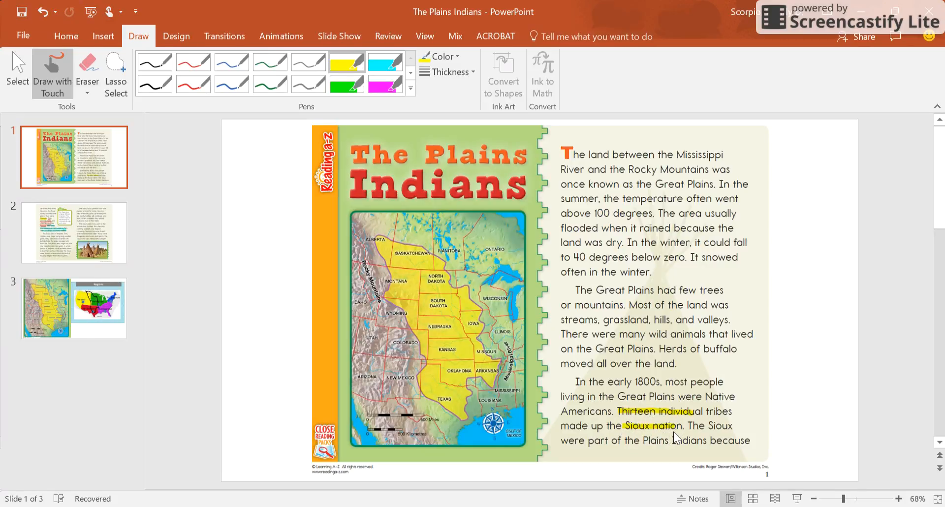
{"action": "mouse_move", "coordinate": [643, 452]}
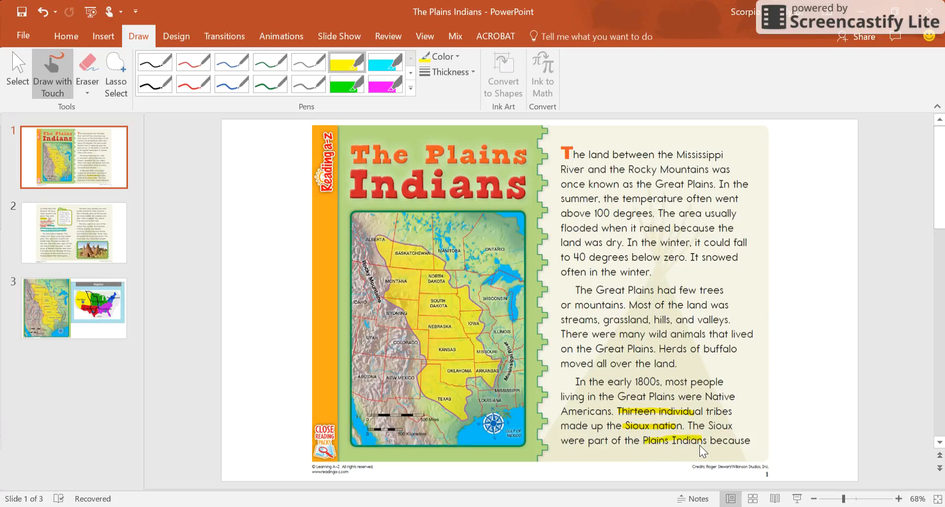
- Switch between slide 2 and slide 1, ending on slide 2's teepee page
{"action": "left_click", "coordinate": [74, 232]}
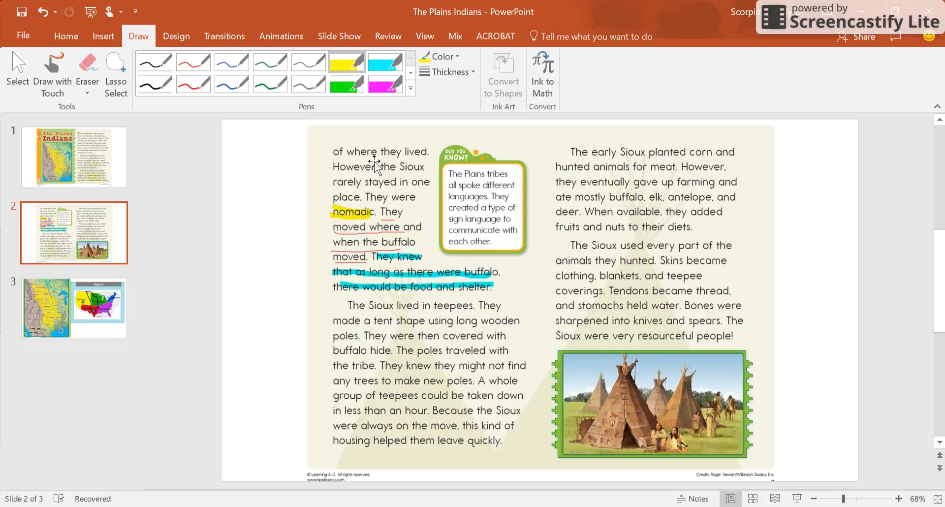
{"action": "left_click", "coordinate": [74, 157]}
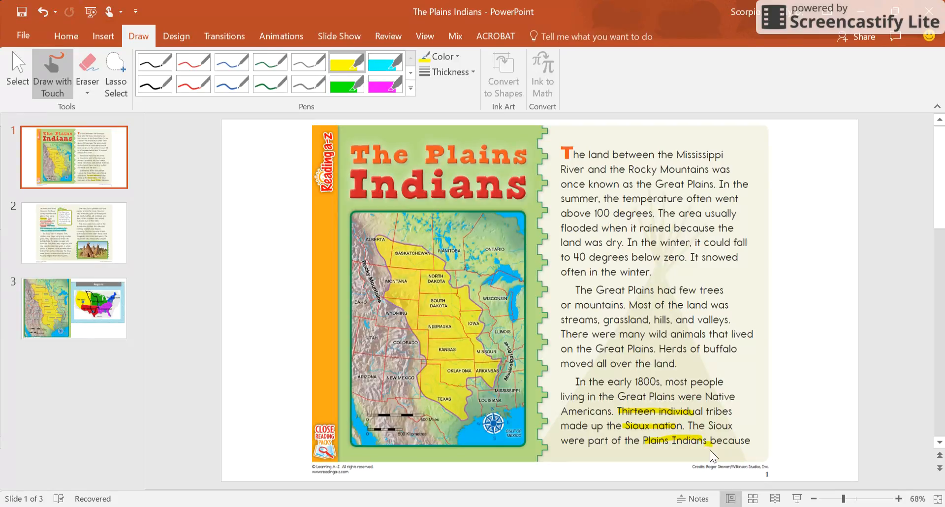
{"action": "left_click", "coordinate": [74, 233]}
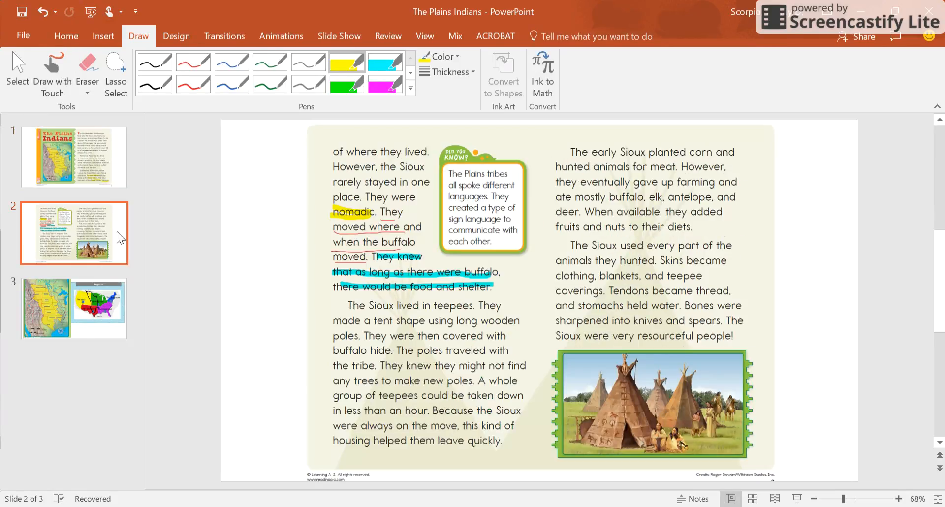
{"action": "mouse_move", "coordinate": [141, 51]}
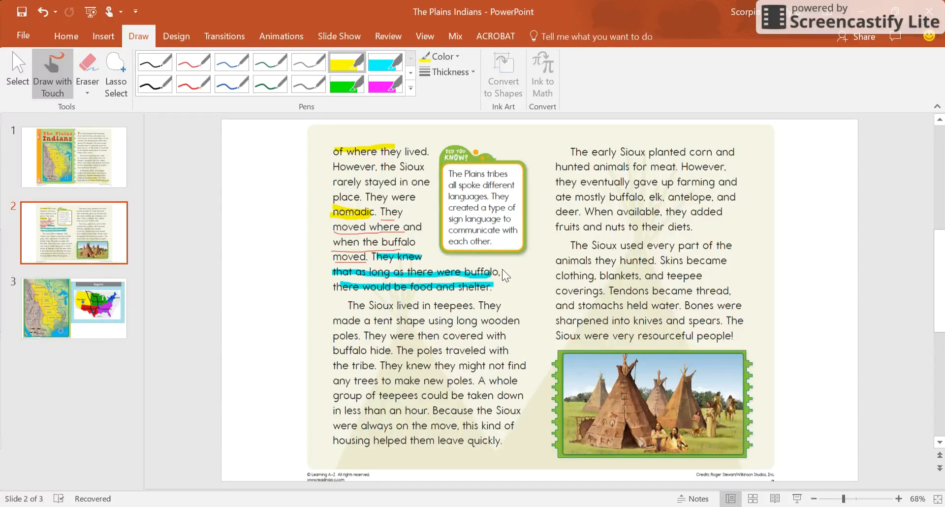
{"action": "mouse_move", "coordinate": [476, 223]}
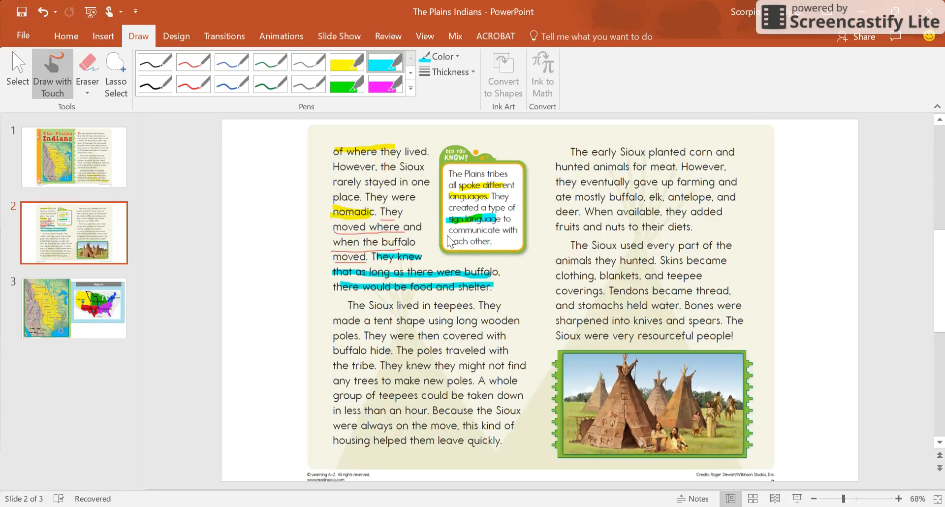
- Mark 'communicate with each other' in cyan in the Did You Know box
{"action": "left_click_drag", "start_coordinate": [456, 229], "coordinate": [501, 229]}
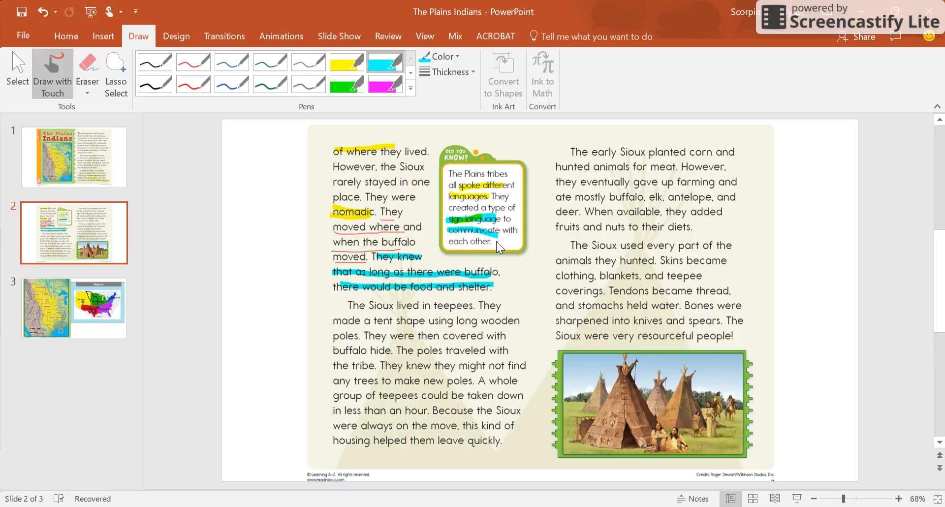
{"action": "mouse_move", "coordinate": [480, 252]}
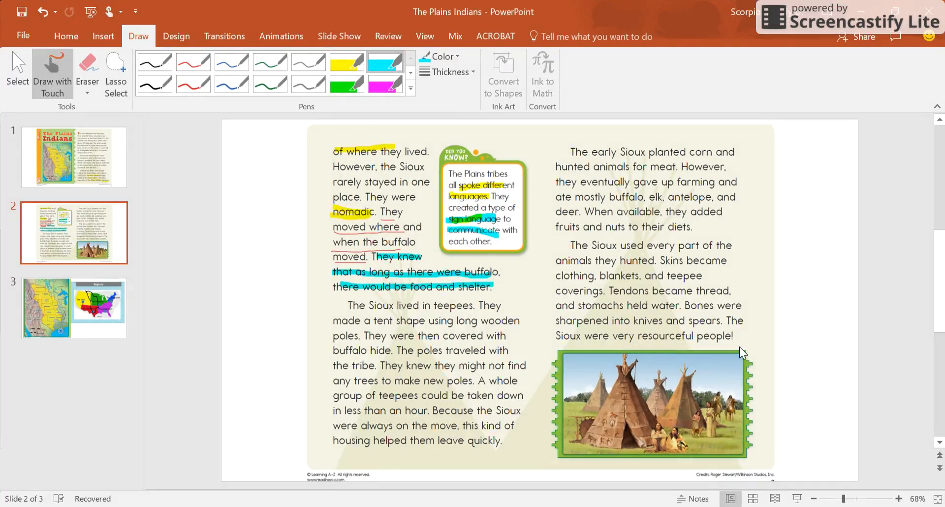
{"action": "mouse_move", "coordinate": [705, 369]}
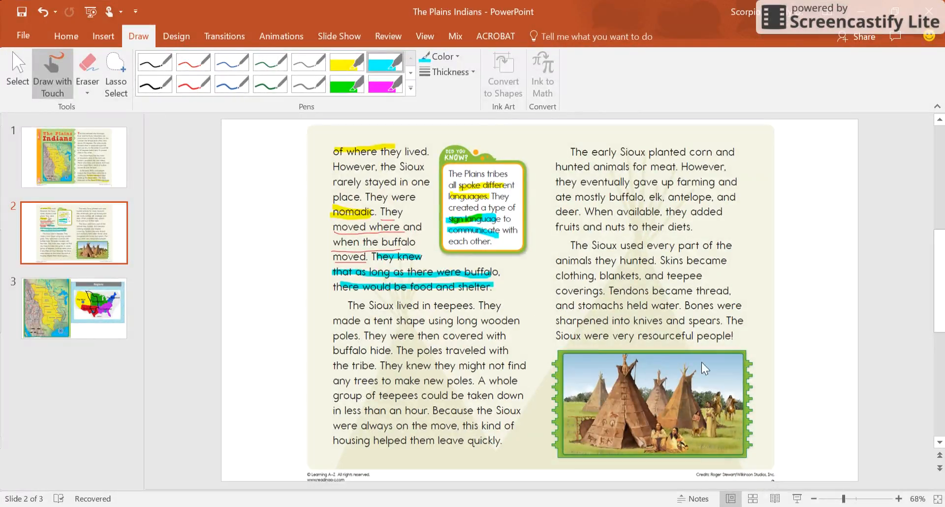
{"action": "mouse_move", "coordinate": [662, 282]}
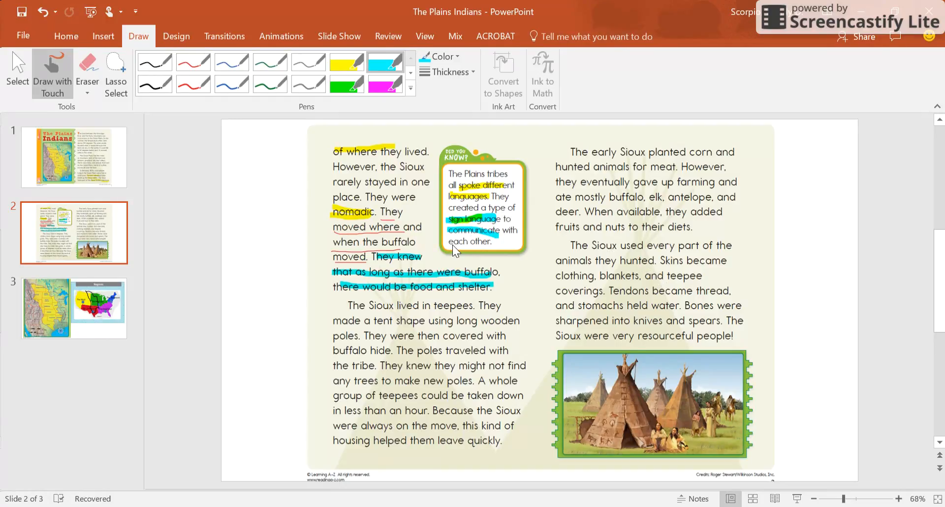
{"action": "mouse_move", "coordinate": [575, 388]}
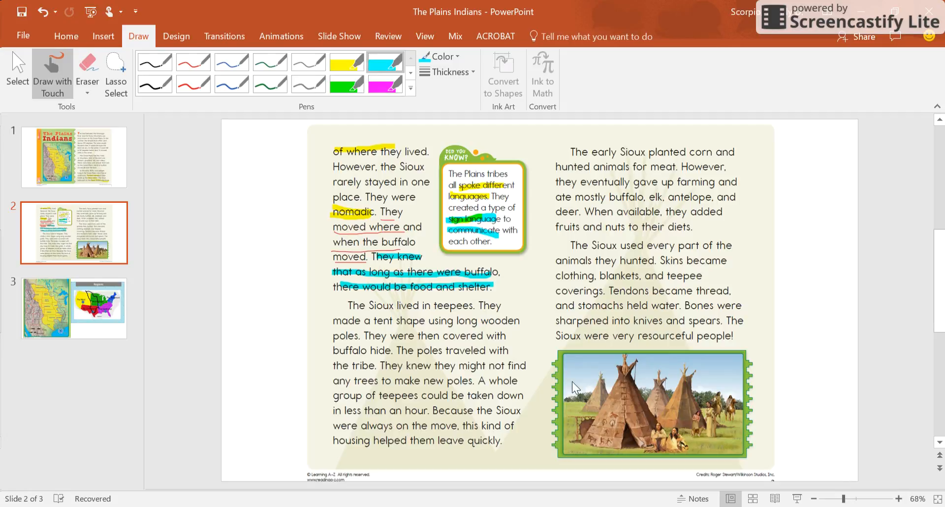
{"action": "mouse_move", "coordinate": [551, 337]}
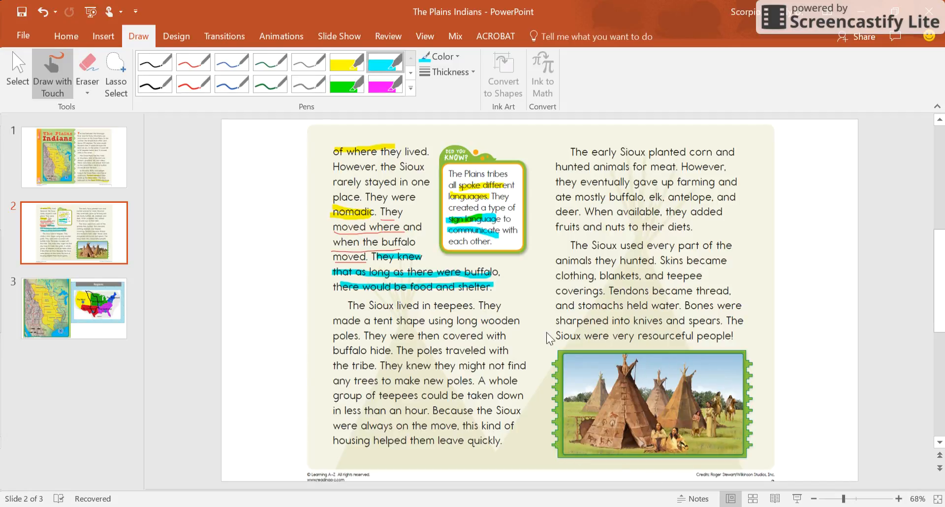
{"action": "mouse_move", "coordinate": [559, 398]}
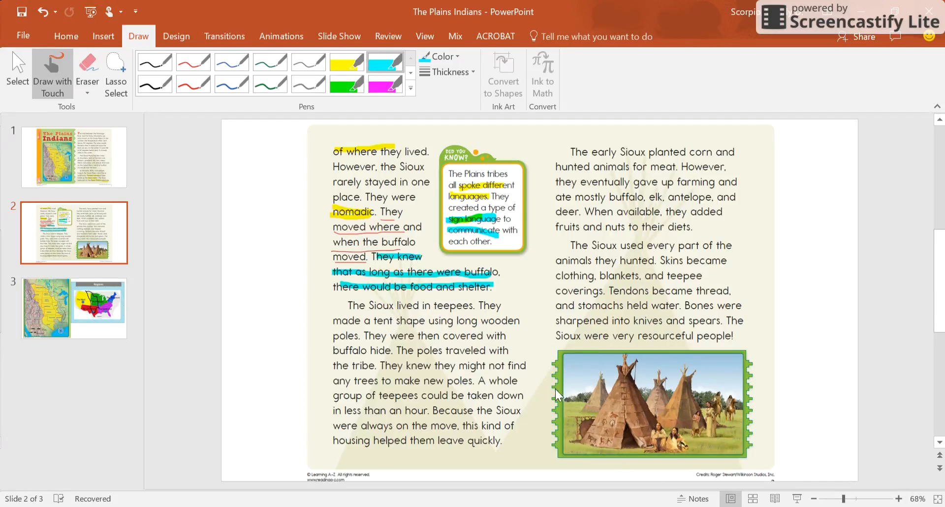
{"action": "mouse_move", "coordinate": [418, 331]}
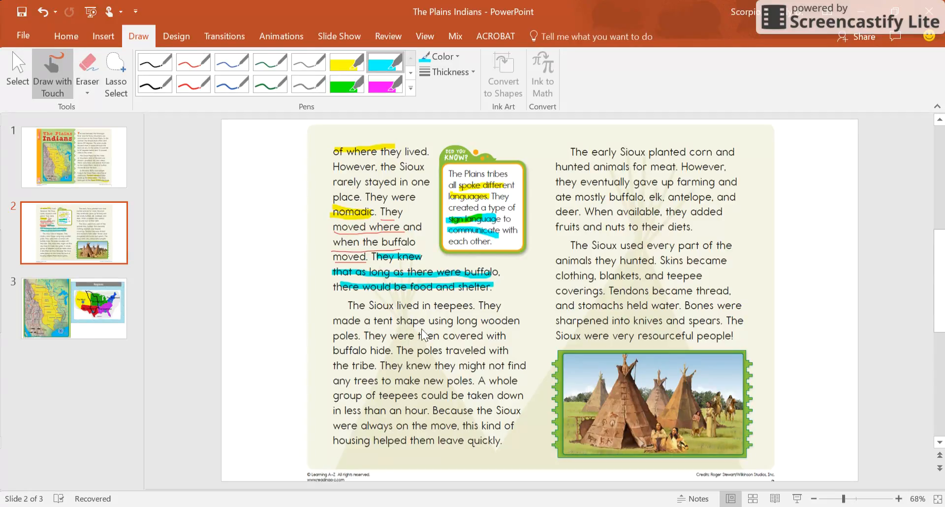
{"action": "mouse_move", "coordinate": [272, 89]}
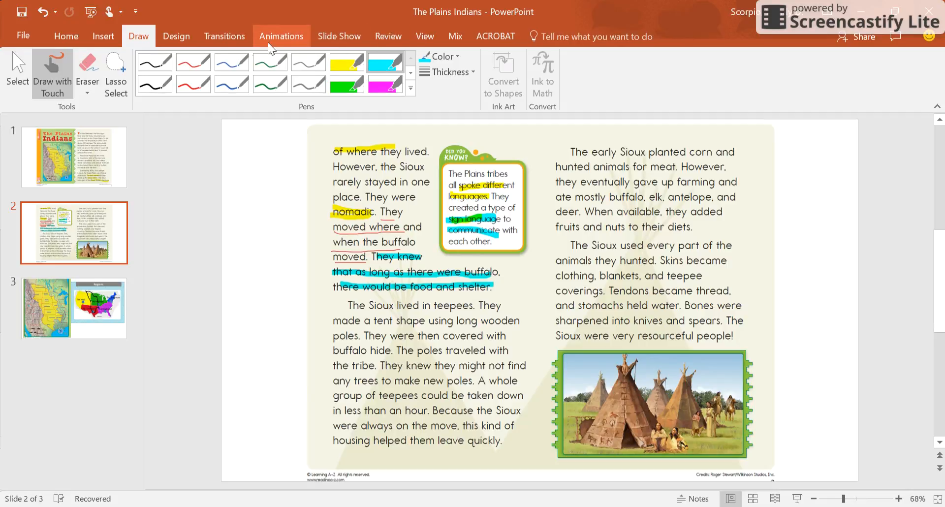
- Bring up the slide show options with annotated slide 2 still showing
{"action": "left_click", "coordinate": [339, 36]}
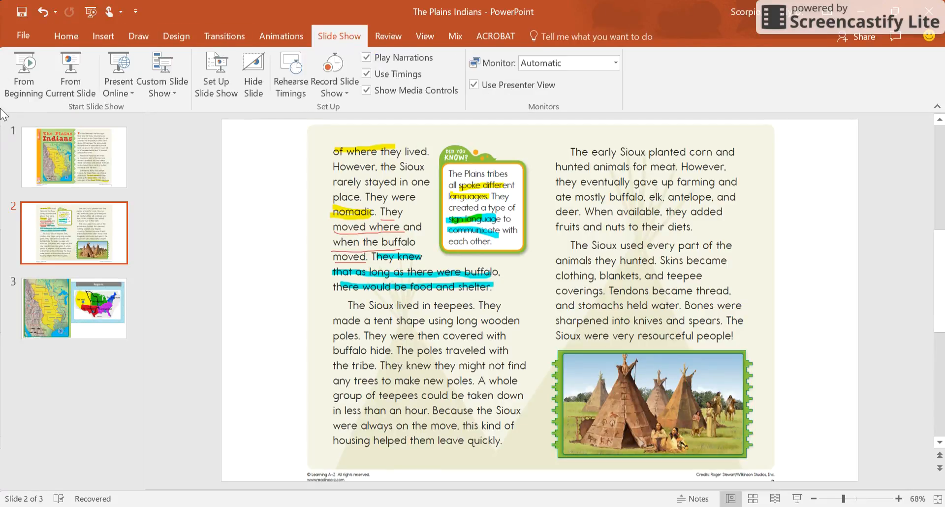
- Switch the ribbon back to the drawing pens for slide 2
{"action": "left_click", "coordinate": [139, 36]}
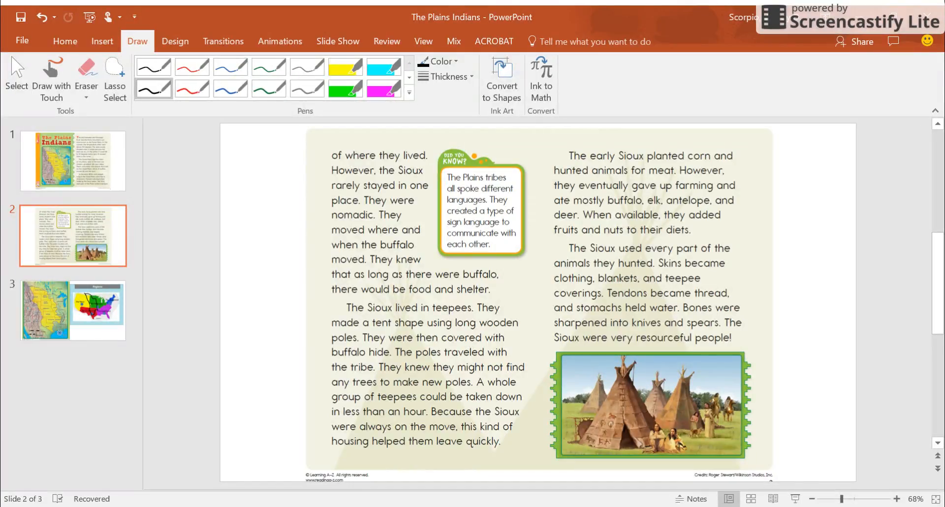
{"action": "left_click", "coordinate": [339, 41]}
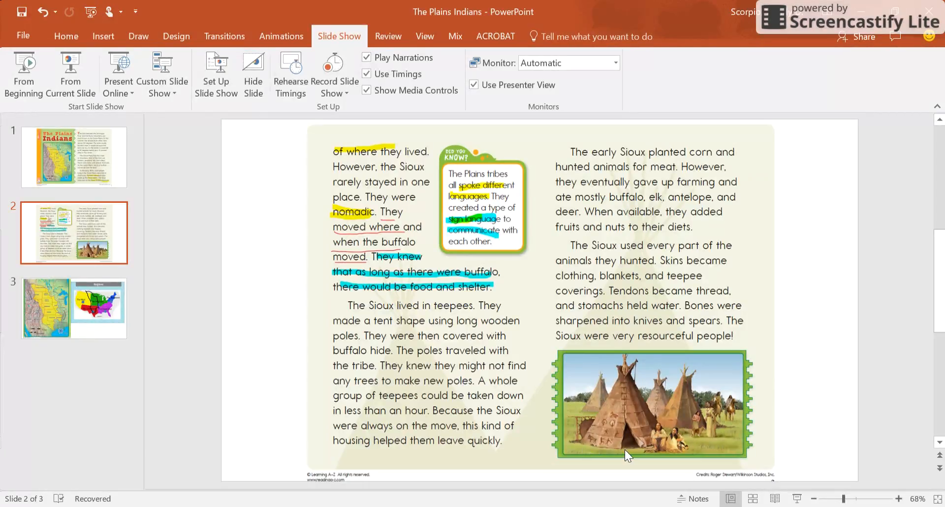
{"action": "mouse_move", "coordinate": [675, 407]}
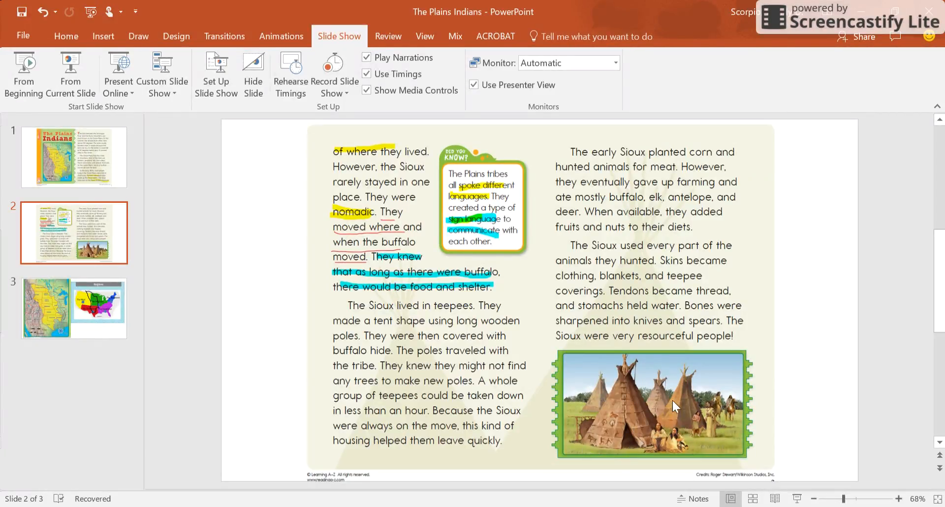
{"action": "mouse_move", "coordinate": [700, 406]}
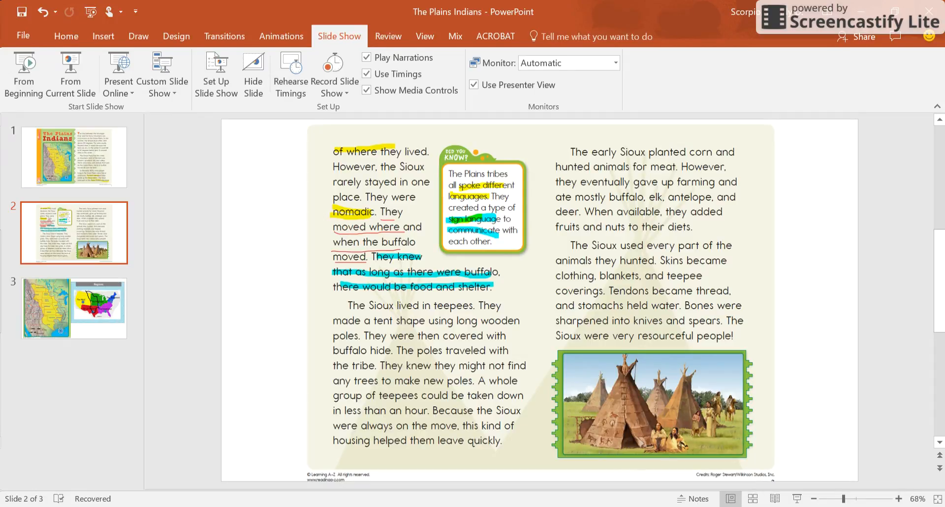
{"action": "left_click", "coordinate": [139, 36]}
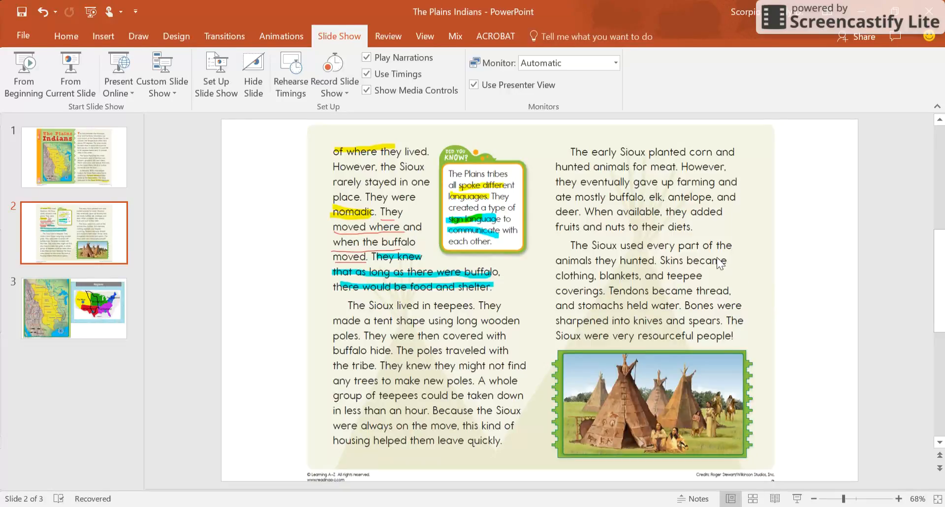
{"action": "mouse_move", "coordinate": [614, 277]}
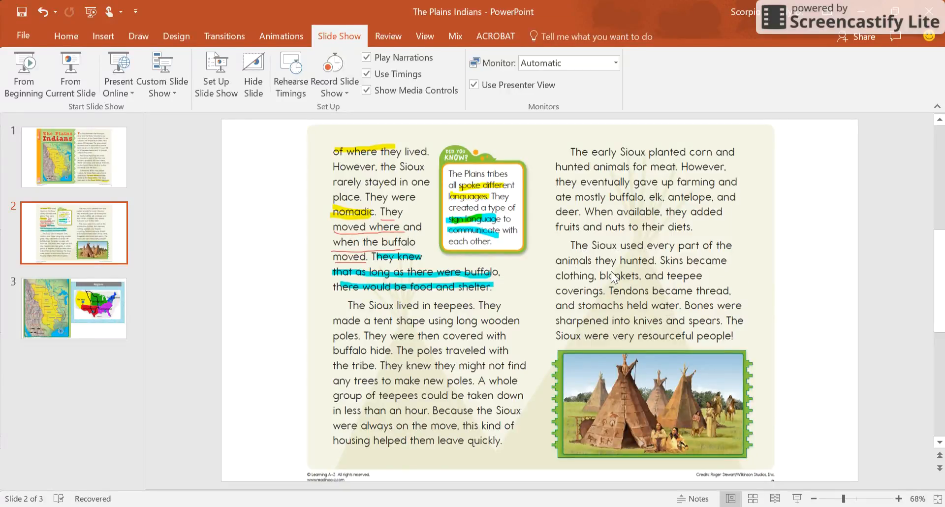
{"action": "mouse_move", "coordinate": [607, 281]}
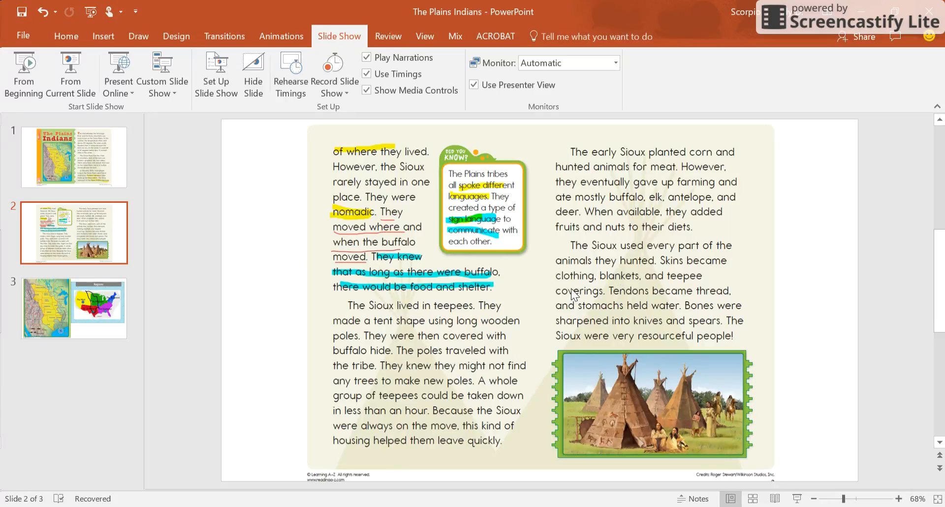
{"action": "mouse_move", "coordinate": [684, 282]}
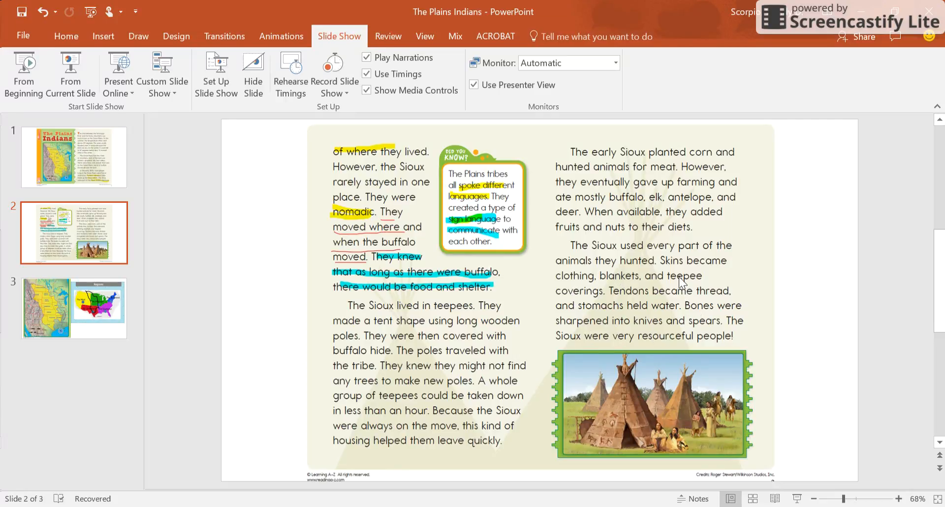
{"action": "mouse_move", "coordinate": [630, 283]}
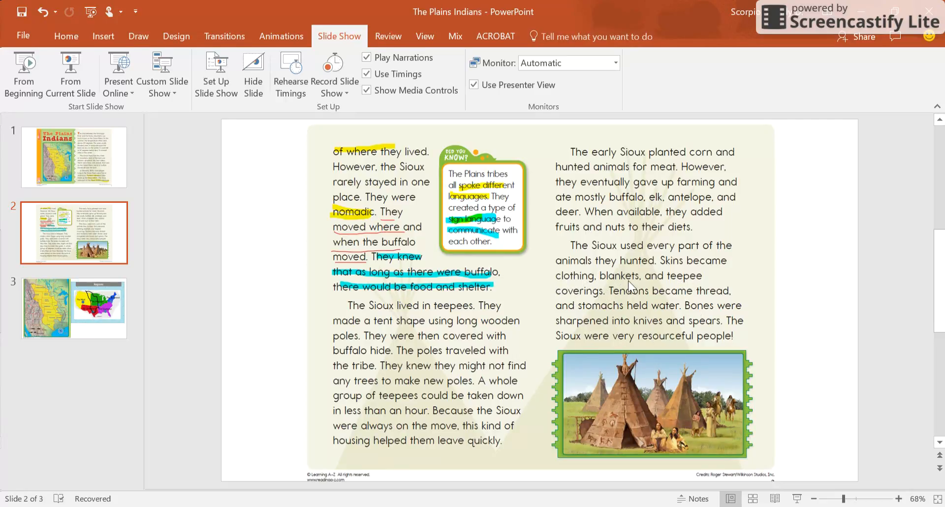
{"action": "mouse_move", "coordinate": [599, 309]}
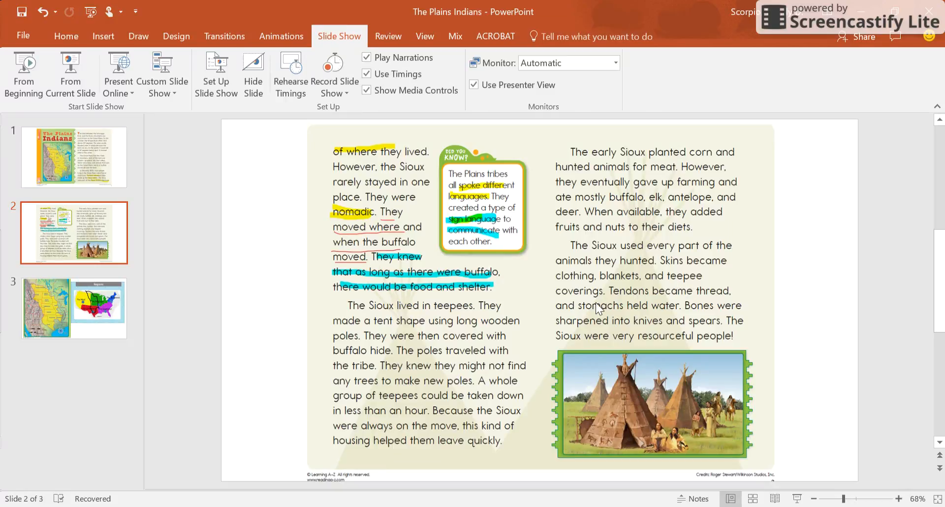
{"action": "mouse_move", "coordinate": [704, 270]}
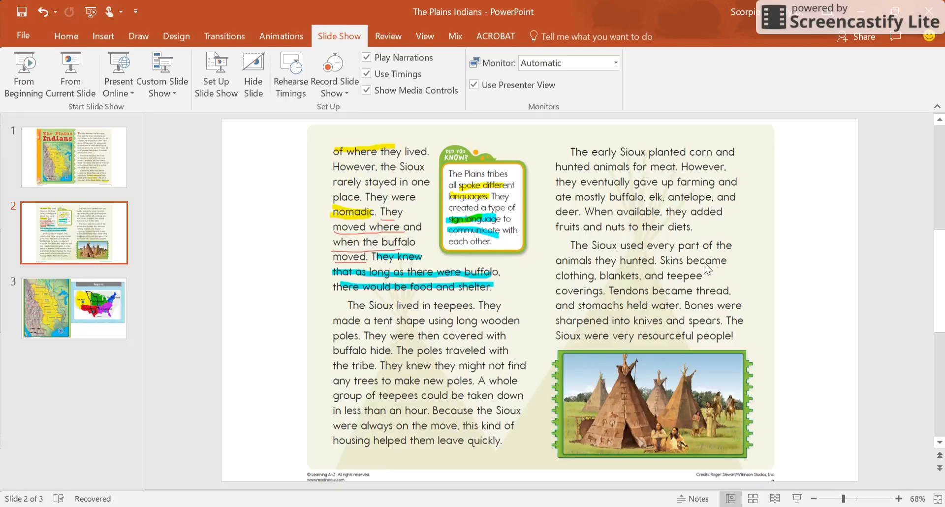
{"action": "mouse_move", "coordinate": [705, 271]}
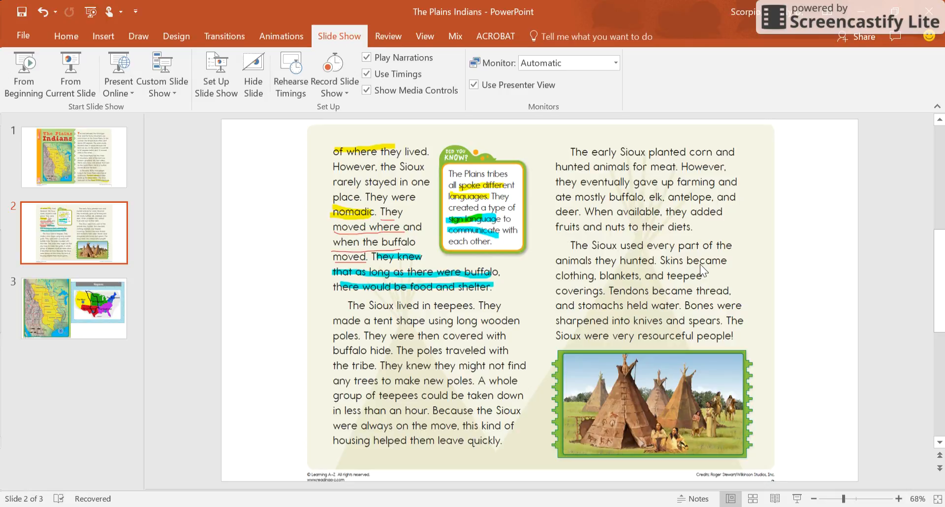
{"action": "mouse_move", "coordinate": [658, 446]}
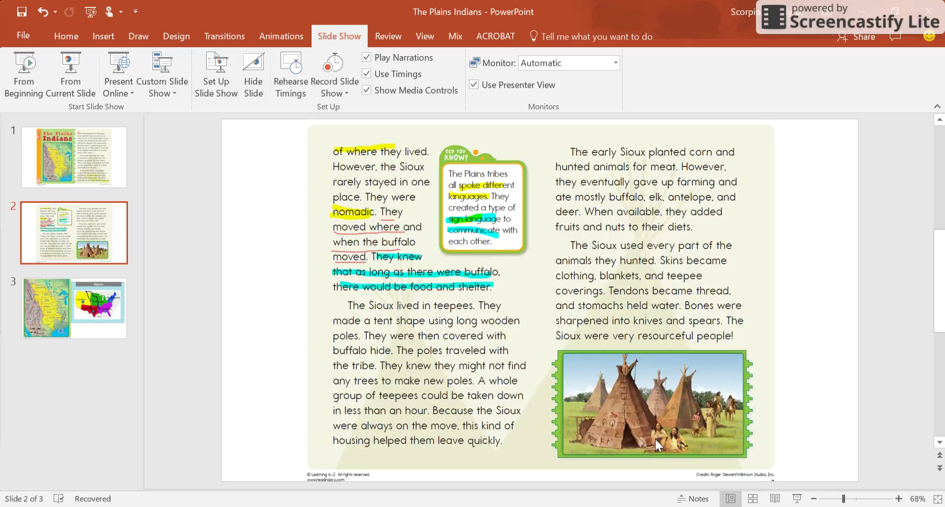
{"action": "mouse_move", "coordinate": [688, 421]}
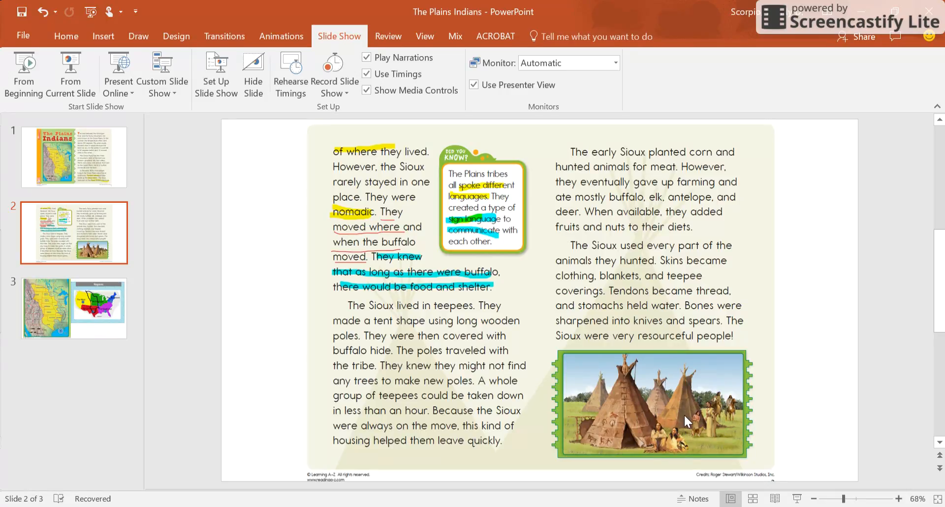
{"action": "mouse_move", "coordinate": [676, 427]}
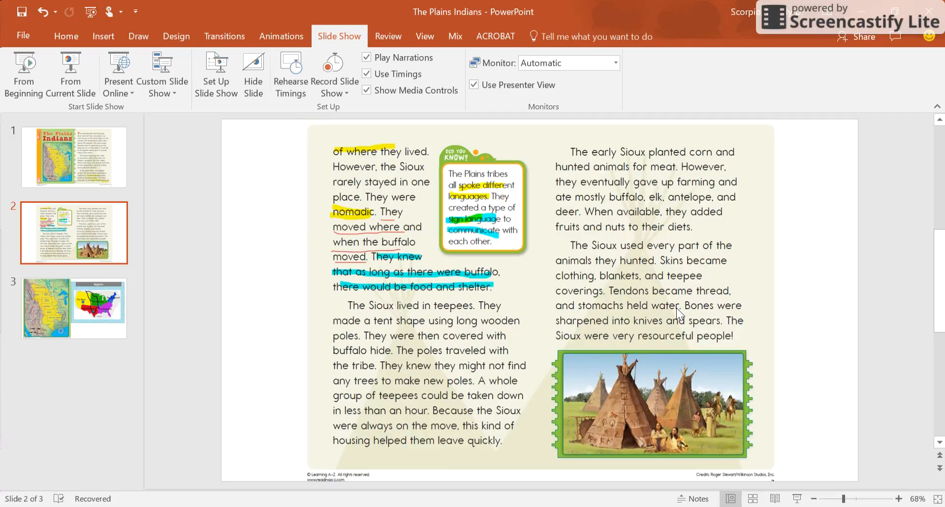
{"action": "mouse_move", "coordinate": [622, 402]}
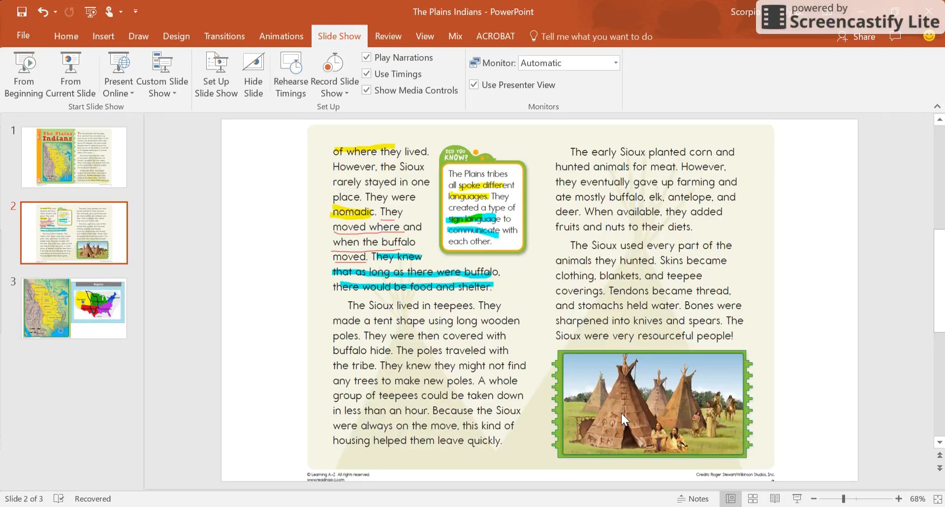
{"action": "mouse_move", "coordinate": [641, 310]}
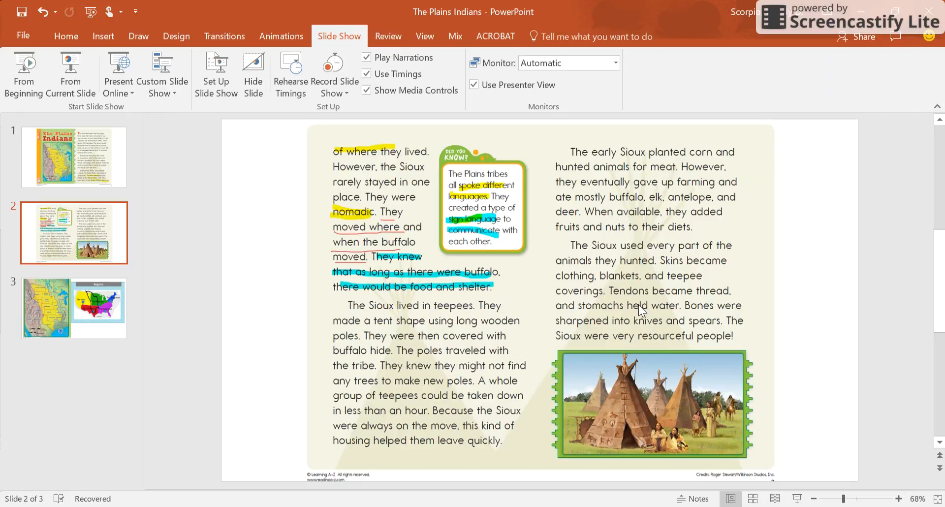
{"action": "mouse_move", "coordinate": [605, 339]}
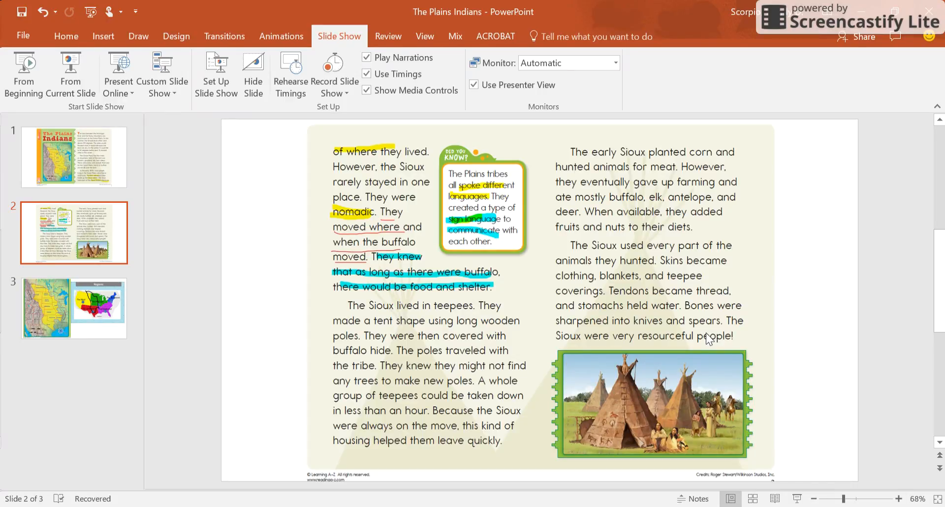
{"action": "mouse_move", "coordinate": [697, 329]}
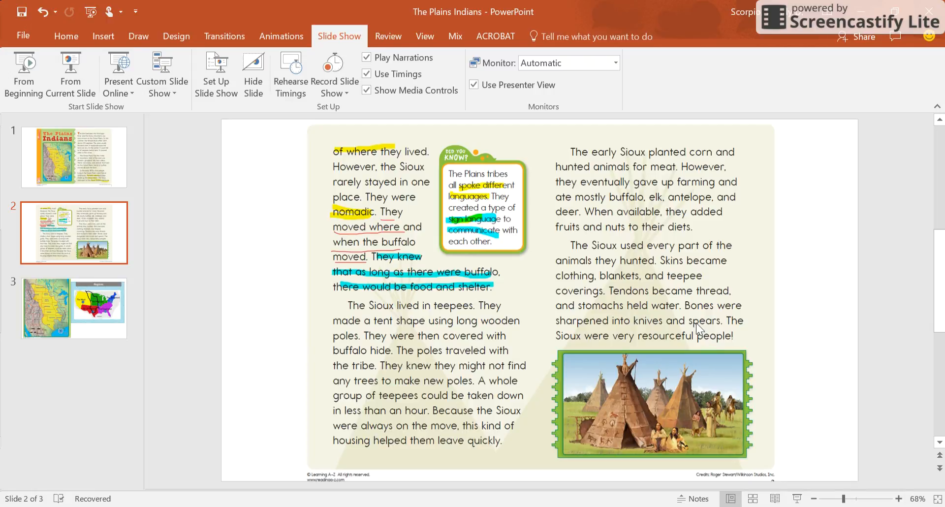
{"action": "mouse_move", "coordinate": [692, 323]}
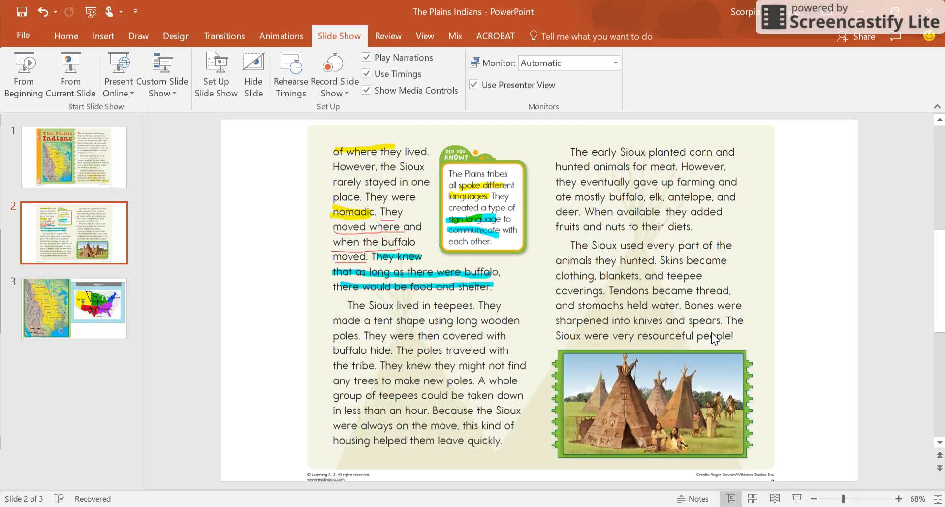
{"action": "mouse_move", "coordinate": [694, 324]}
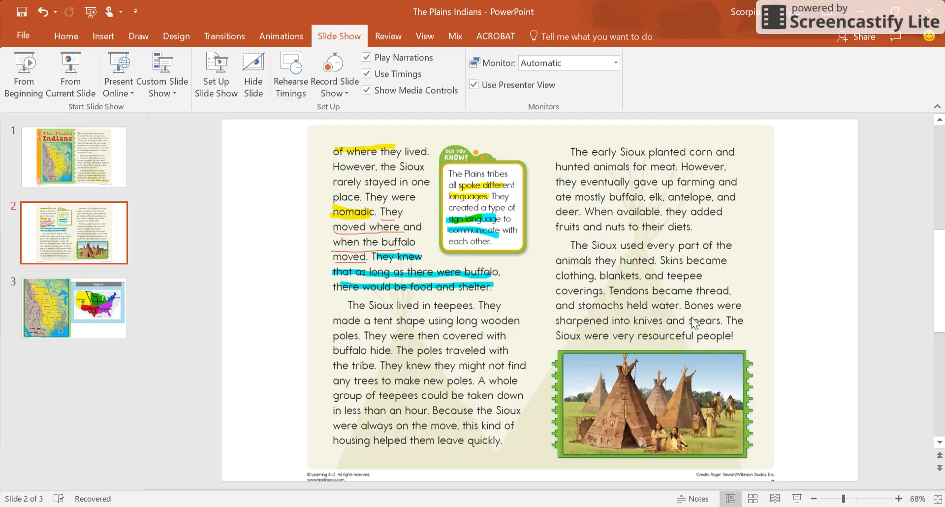
{"action": "mouse_move", "coordinate": [697, 341]}
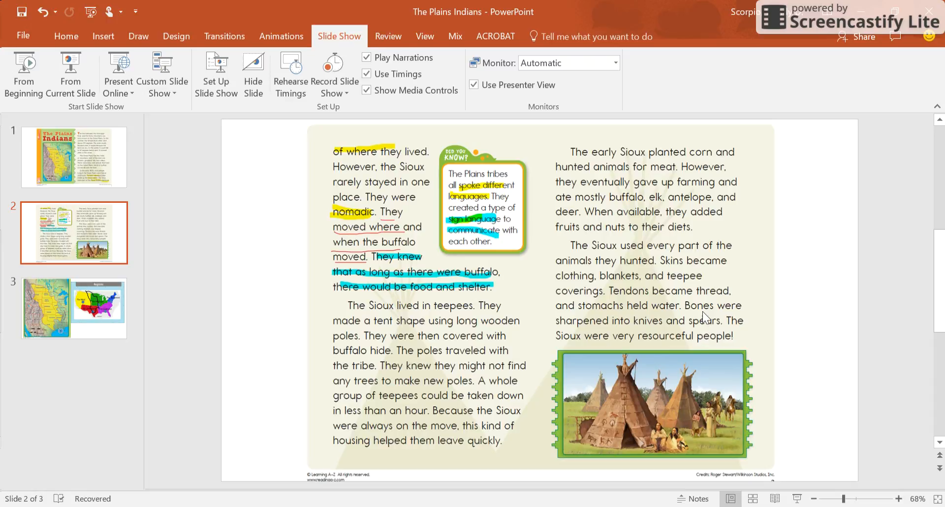
{"action": "mouse_move", "coordinate": [729, 343]}
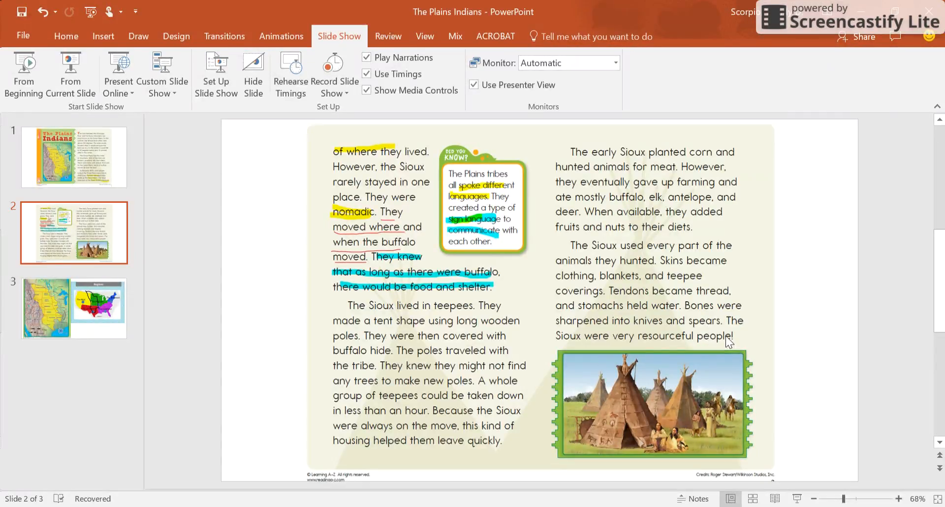
{"action": "mouse_move", "coordinate": [376, 411]}
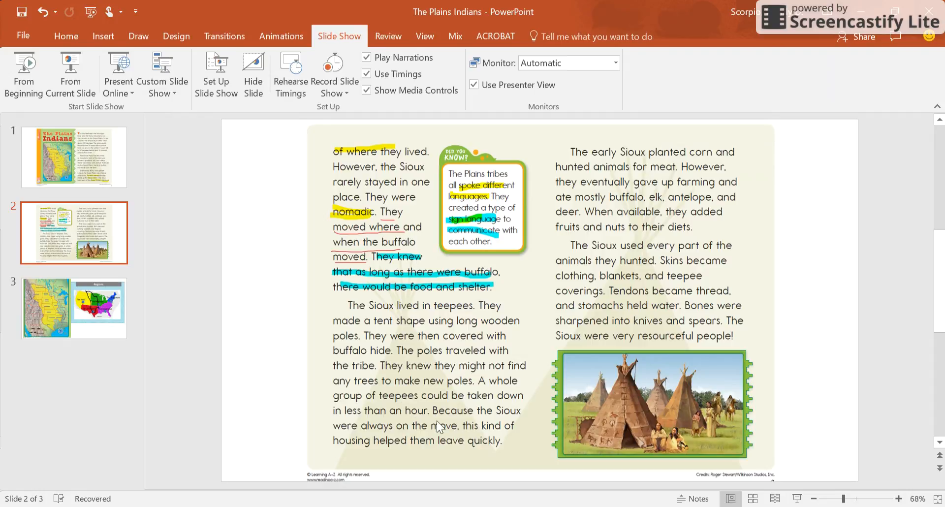
{"action": "mouse_move", "coordinate": [612, 329]}
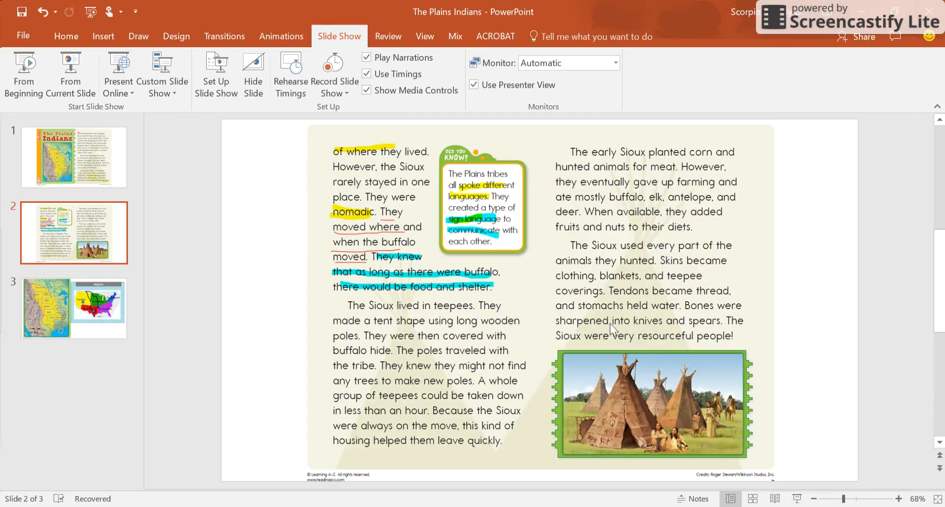
{"action": "mouse_move", "coordinate": [667, 322]}
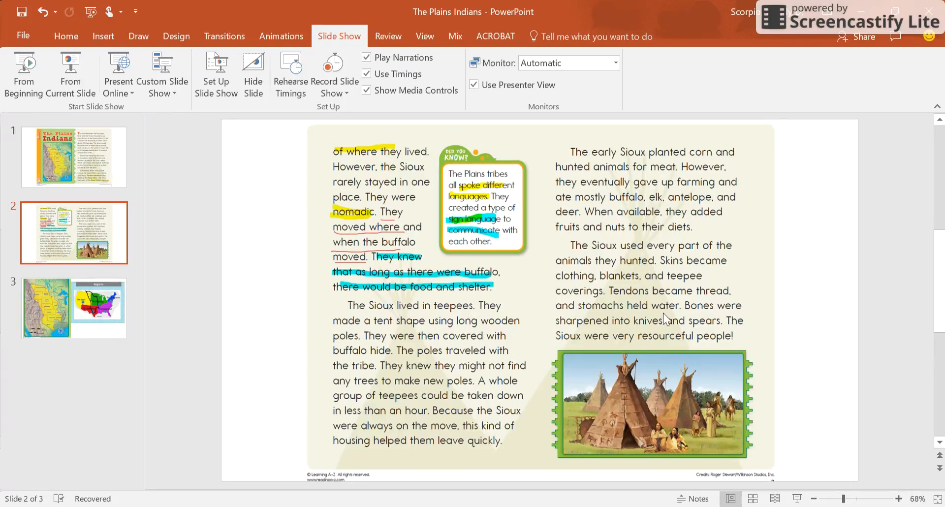
{"action": "mouse_move", "coordinate": [757, 327]}
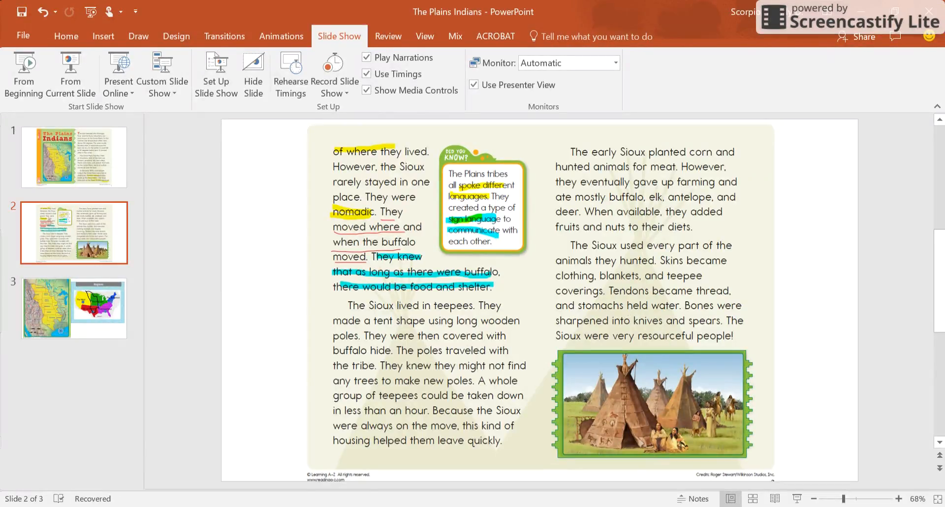
{"action": "left_click", "coordinate": [138, 36]}
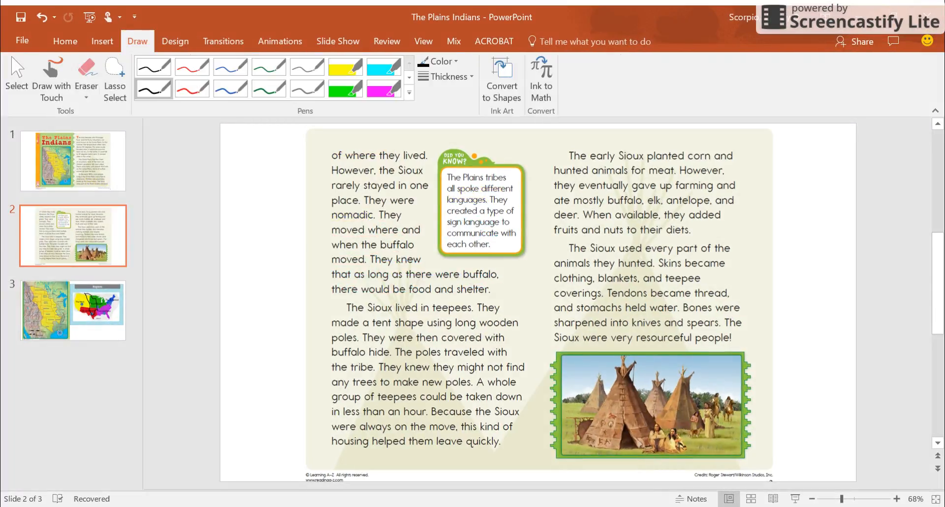